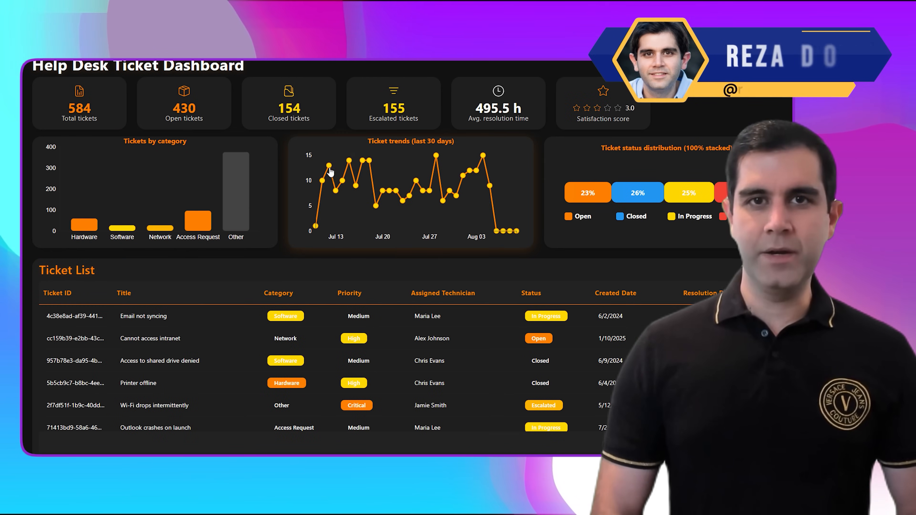
# - Preview the finished dashboards, searching the tickets table for 'vpn', and return to the IT support management app
pyautogui.click(198, 216)
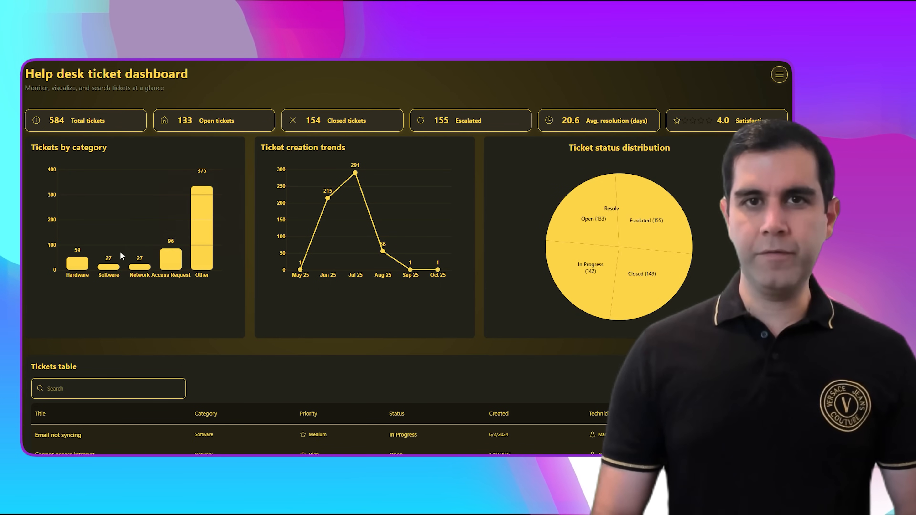
pyautogui.scroll(-3)
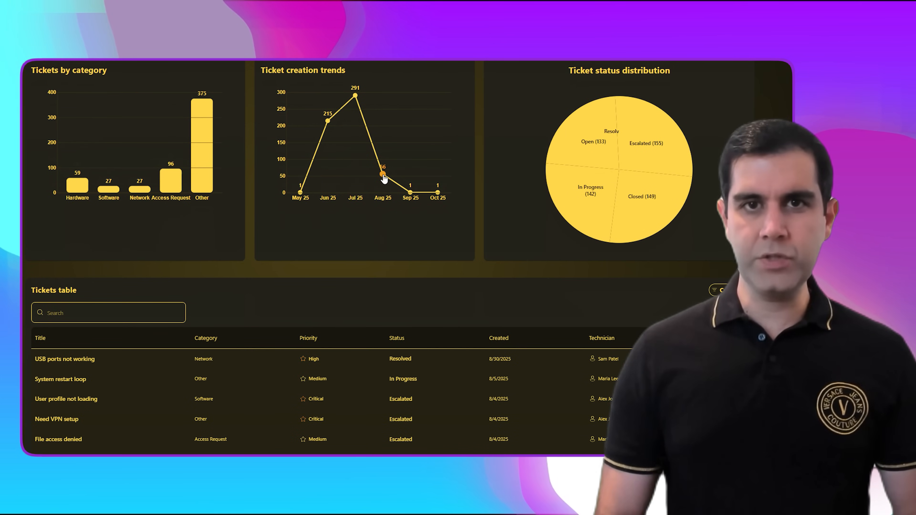
pyautogui.click(109, 312)
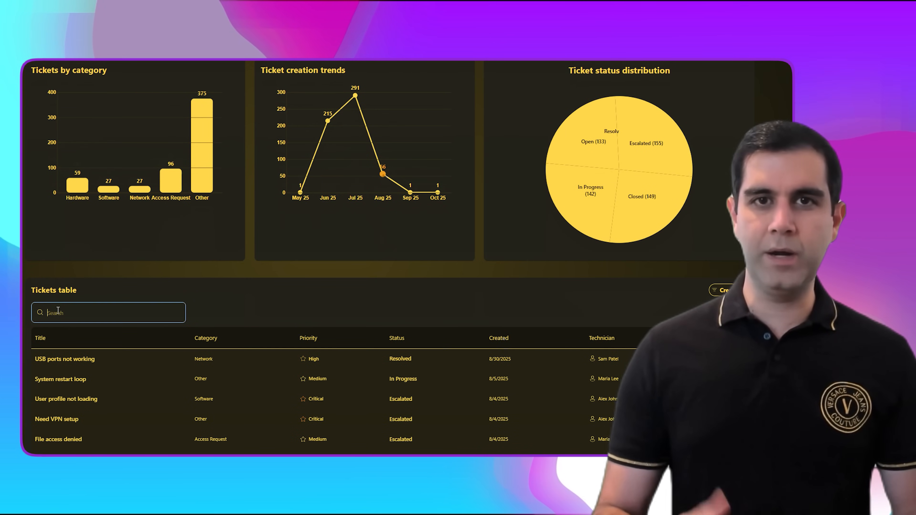
pyautogui.write('vpn')
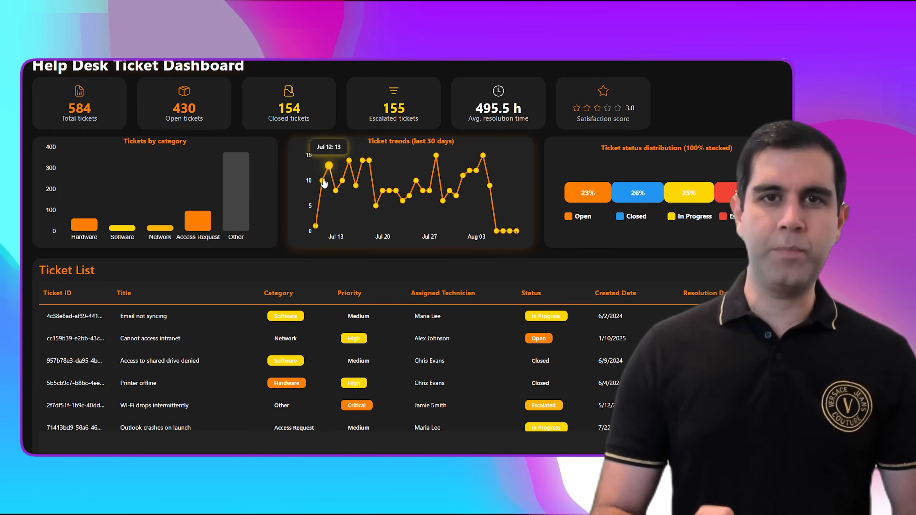
pyautogui.click(197, 219)
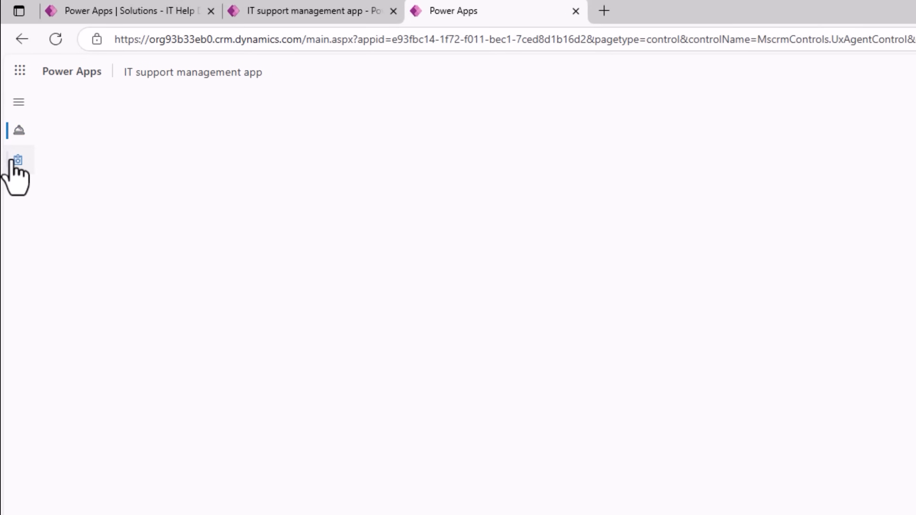
# - Show the Tickets Dashboard page and scroll through its KPI cards, charts and Tickets table
pyautogui.click(18, 160)
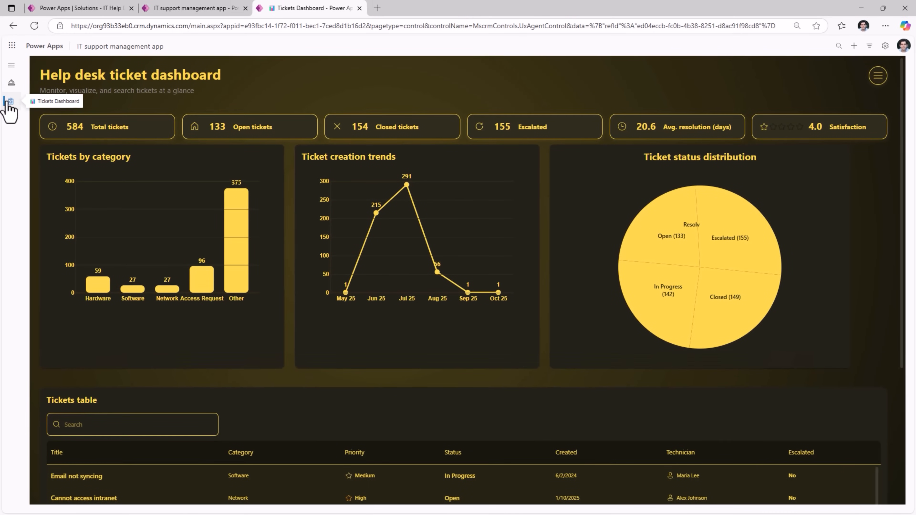
pyautogui.moveTo(242, 108)
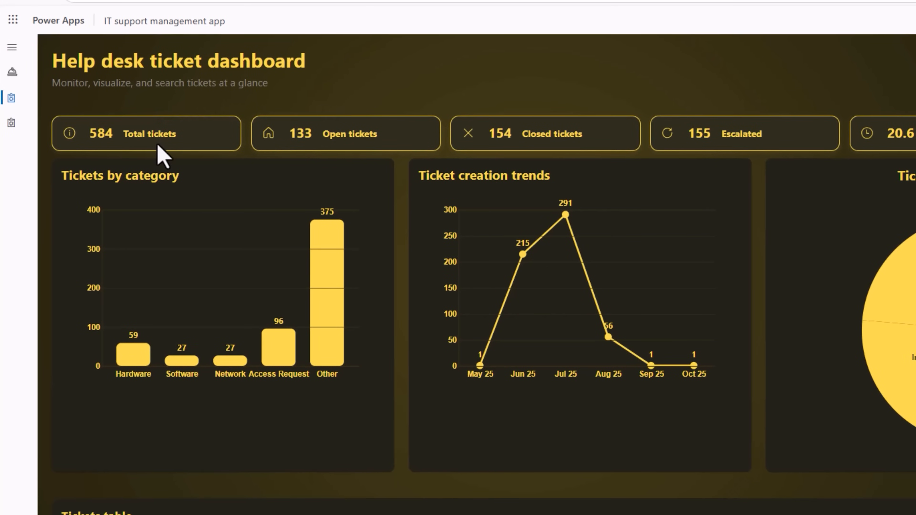
pyautogui.moveTo(399, 154)
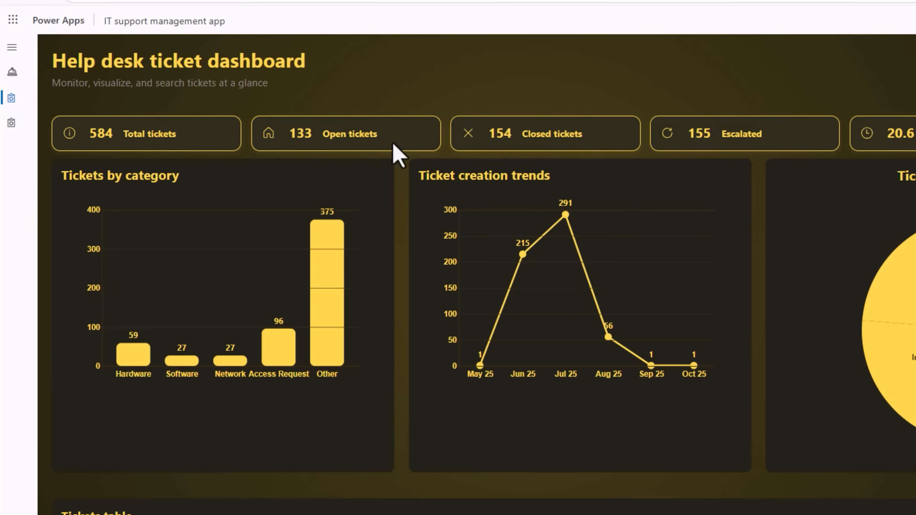
pyautogui.hscroll(3)
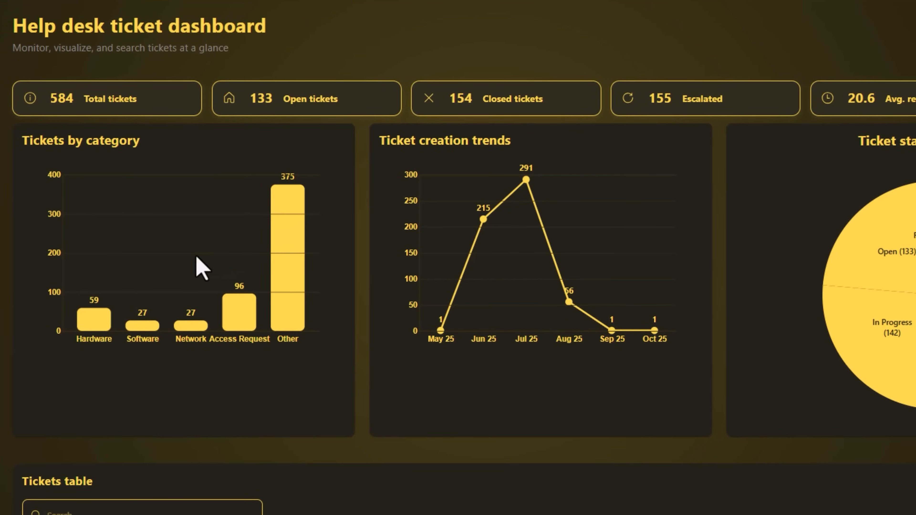
pyautogui.moveTo(336, 310)
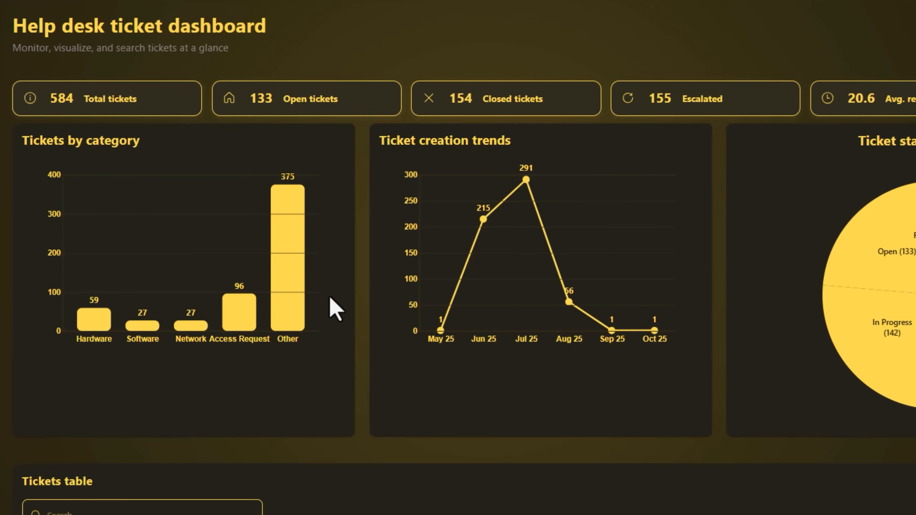
pyautogui.moveTo(636, 343)
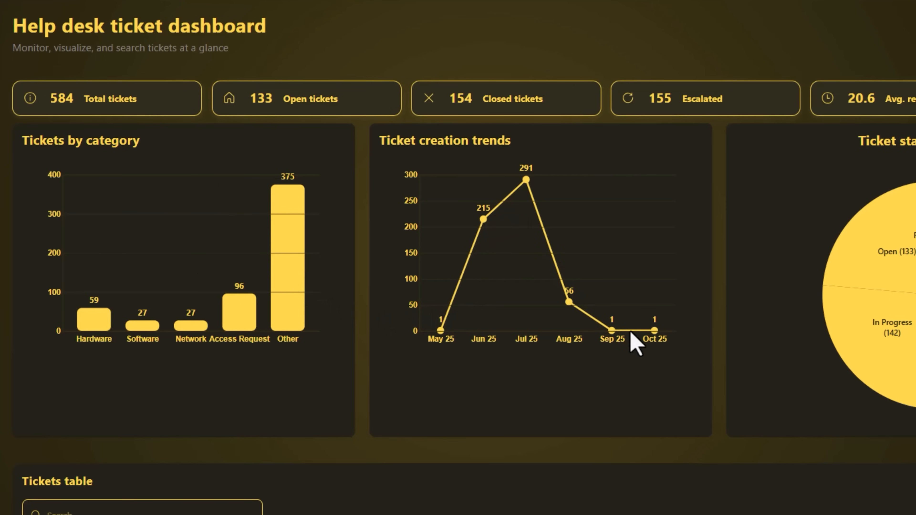
pyautogui.hscroll(3)
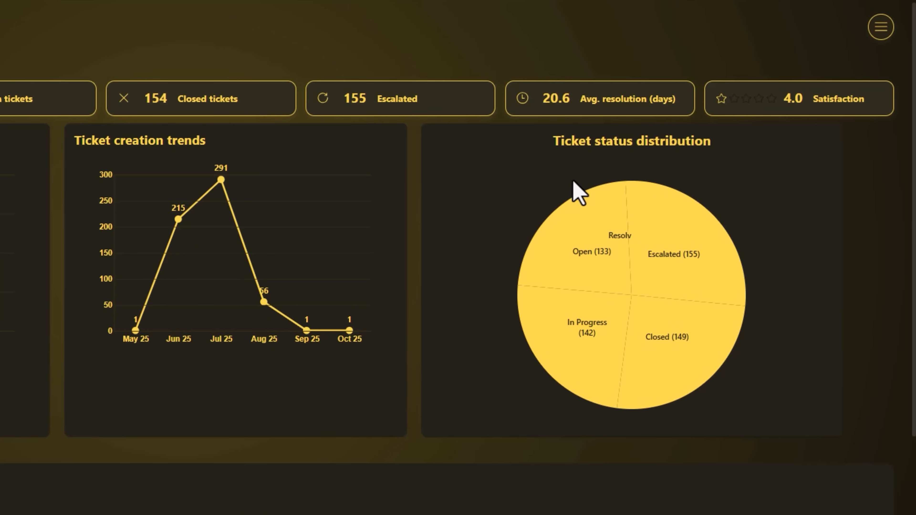
pyautogui.scroll(-3)
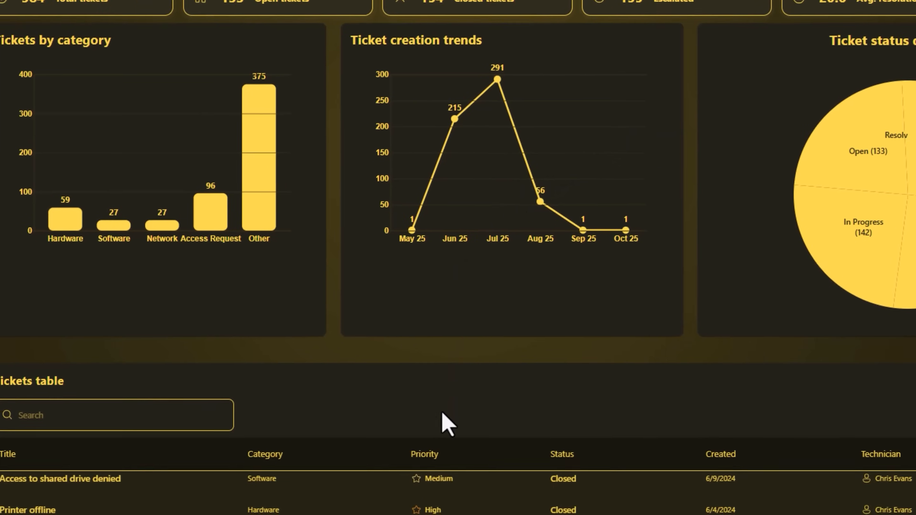
pyautogui.scroll(-3)
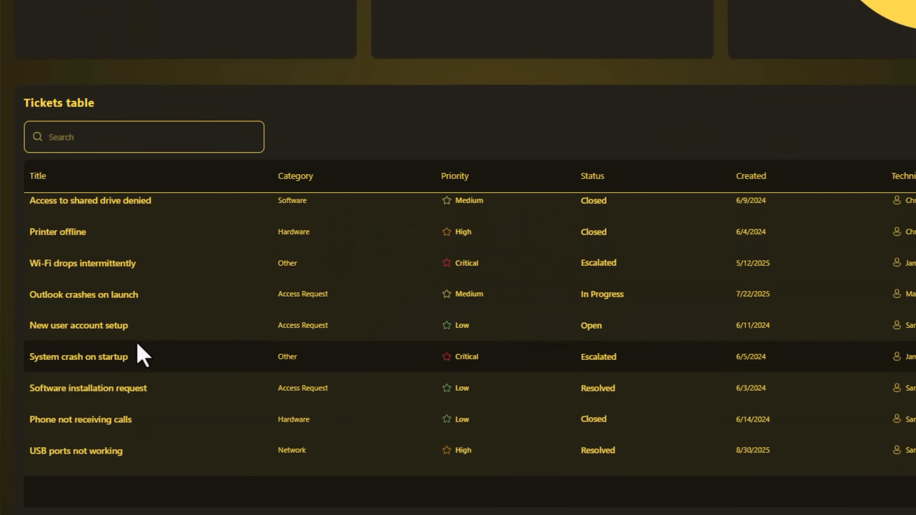
pyautogui.moveTo(278, 162)
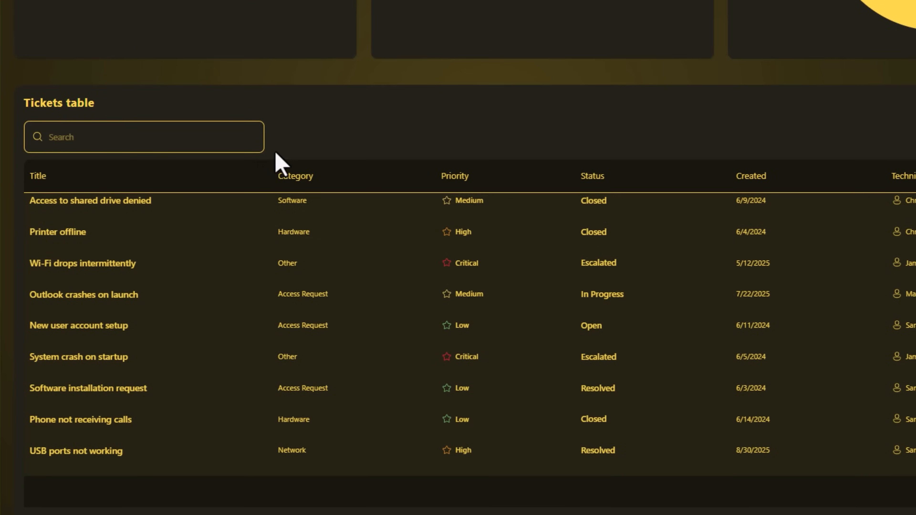
# - Search the Tickets table for 'sync', then filter by the Software bar so KPIs show 27 Software tickets
pyautogui.write('sync')
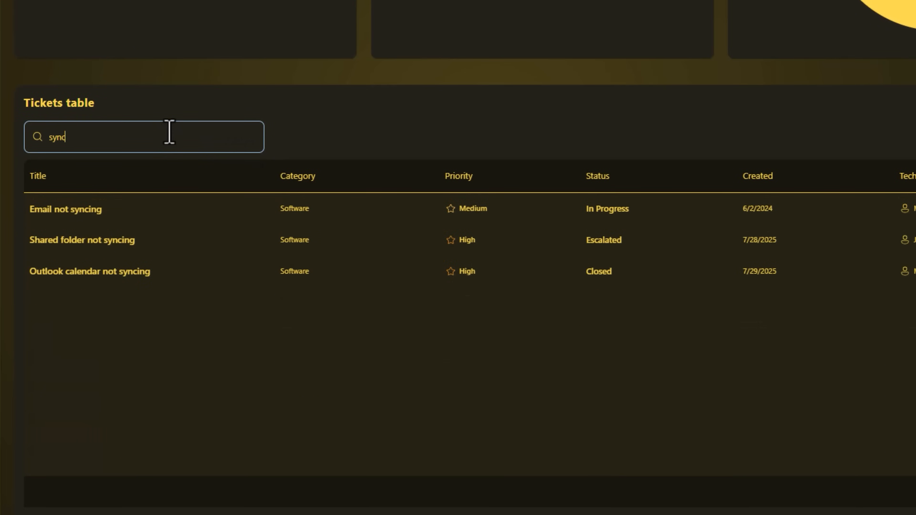
pyautogui.scroll(3)
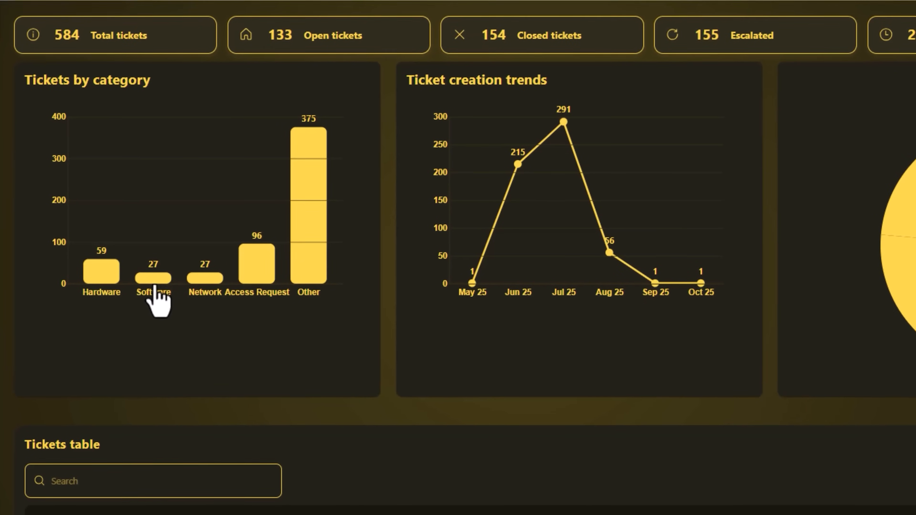
pyautogui.click(154, 275)
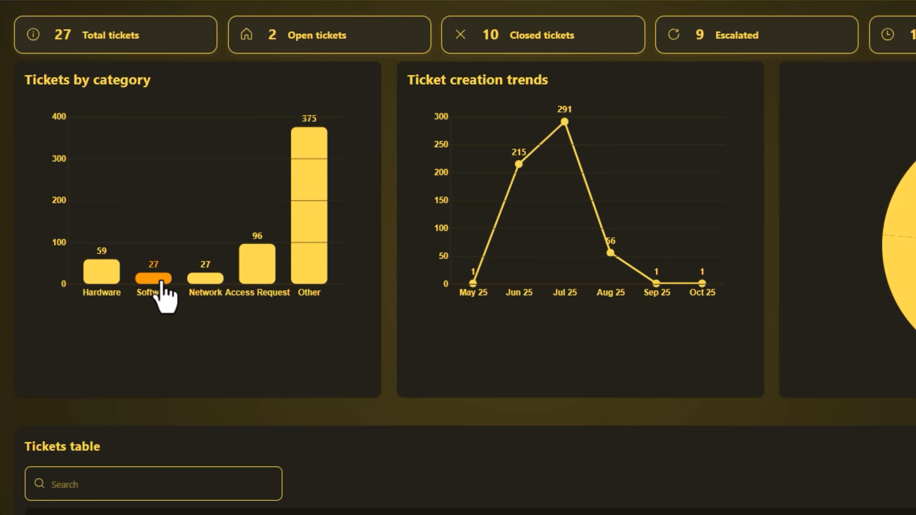
pyautogui.click(154, 275)
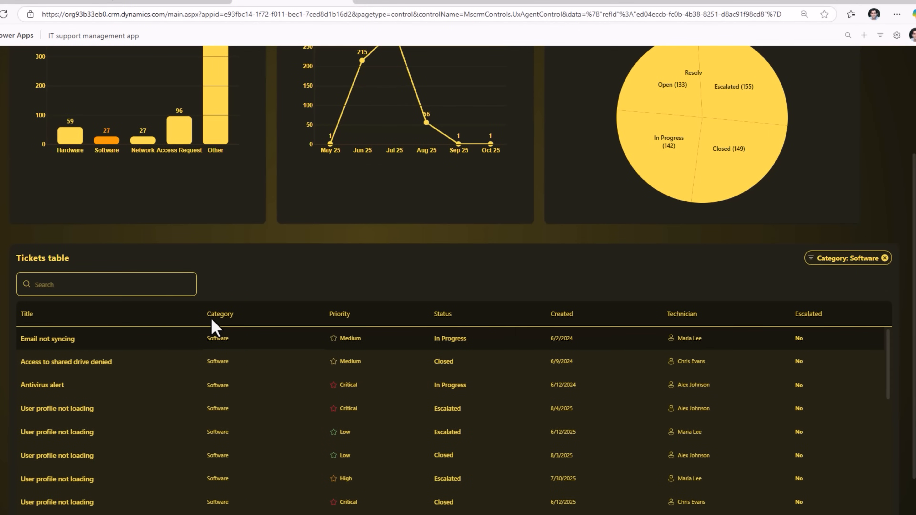
pyautogui.scroll(3)
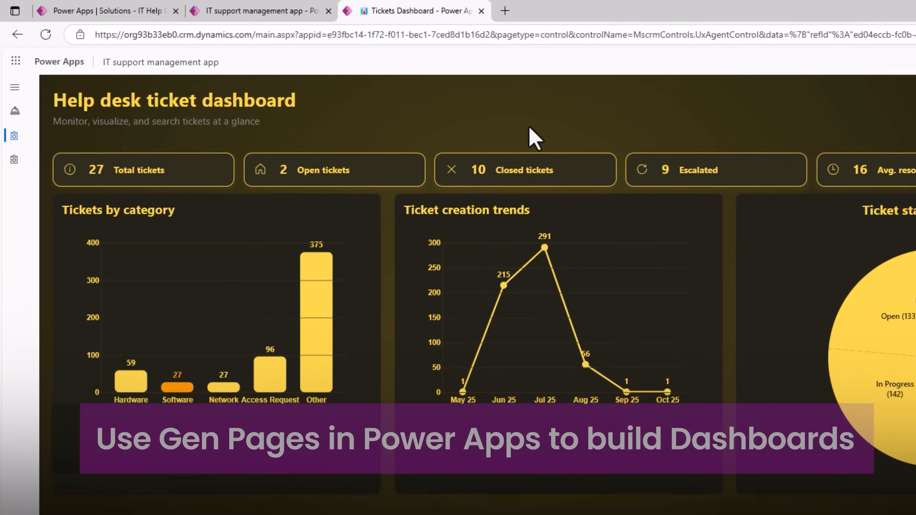
# - Add a new described page to the app and attach the Help Desk Ticket data table to it
pyautogui.click(261, 10)
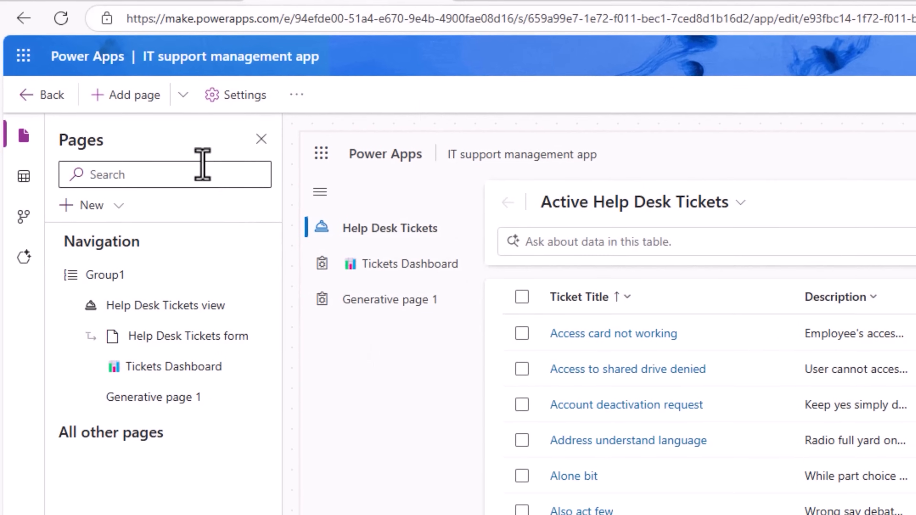
pyautogui.click(133, 94)
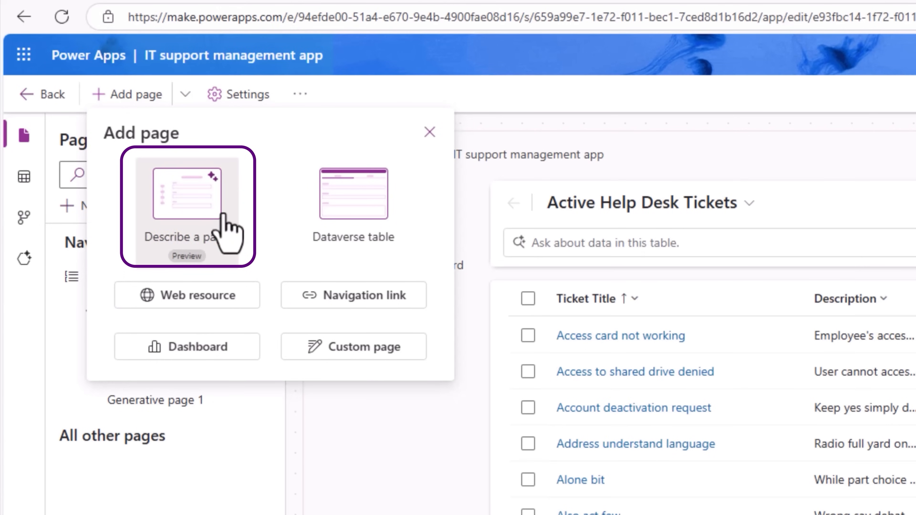
pyautogui.click(187, 199)
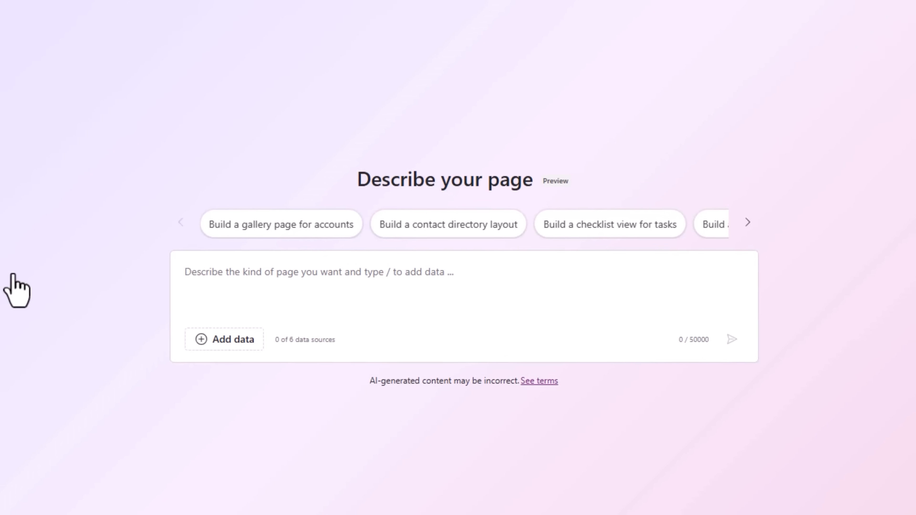
pyautogui.click(224, 340)
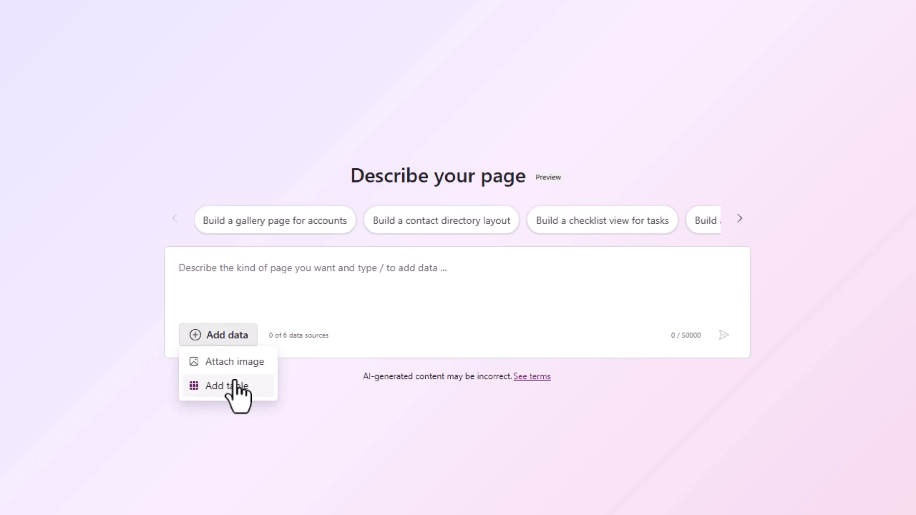
pyautogui.click(225, 385)
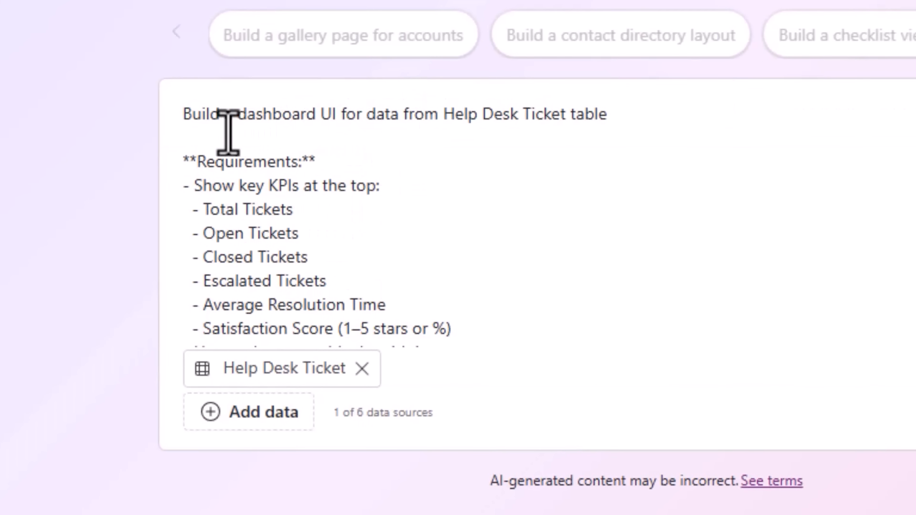
pyautogui.moveTo(403, 129)
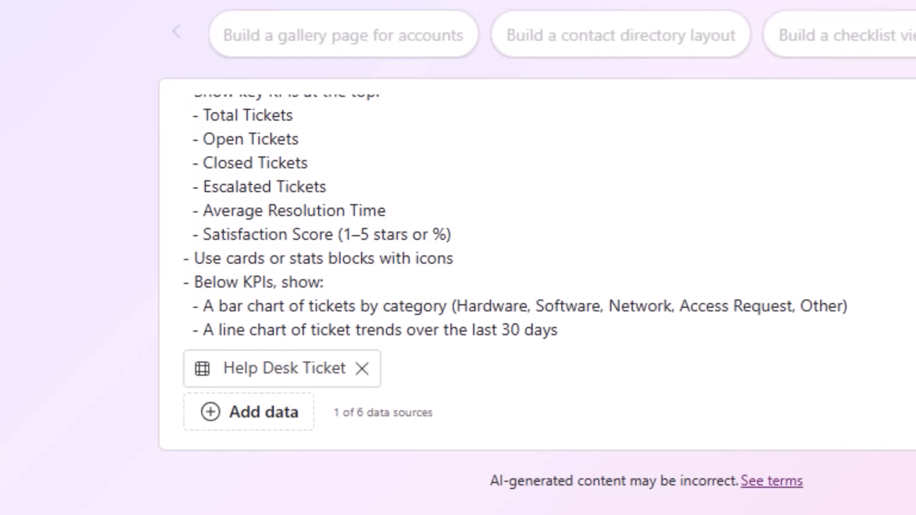
# - Review the dashboard prompt with KPI cards, bar, line and pie charts and ticket table columns
pyautogui.scroll(-3)
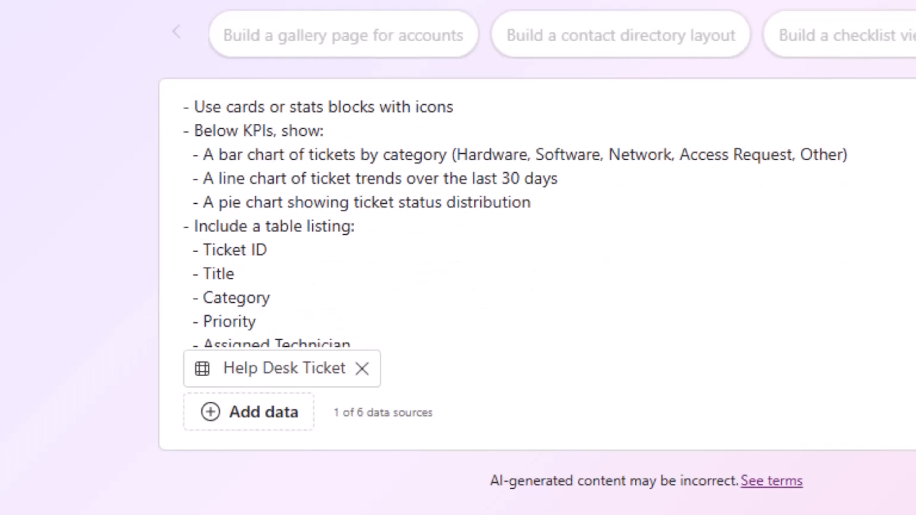
pyautogui.scroll(3)
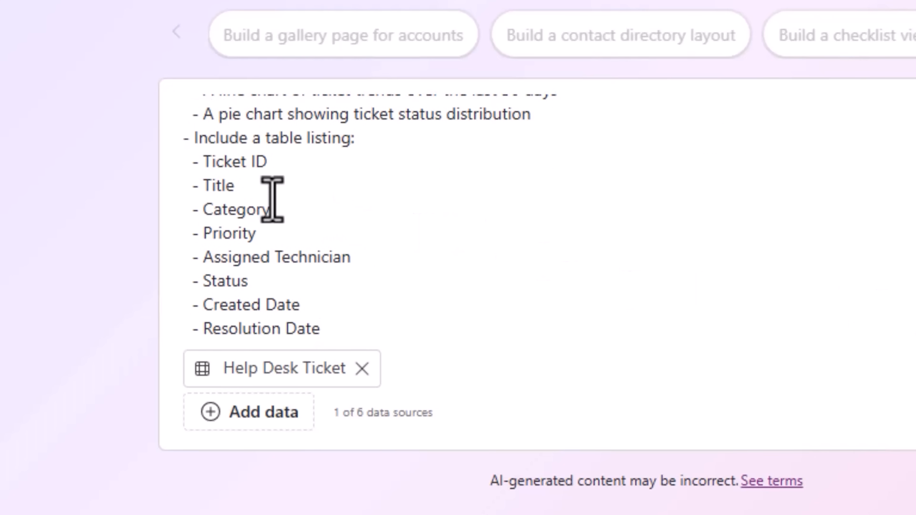
pyautogui.moveTo(276, 328)
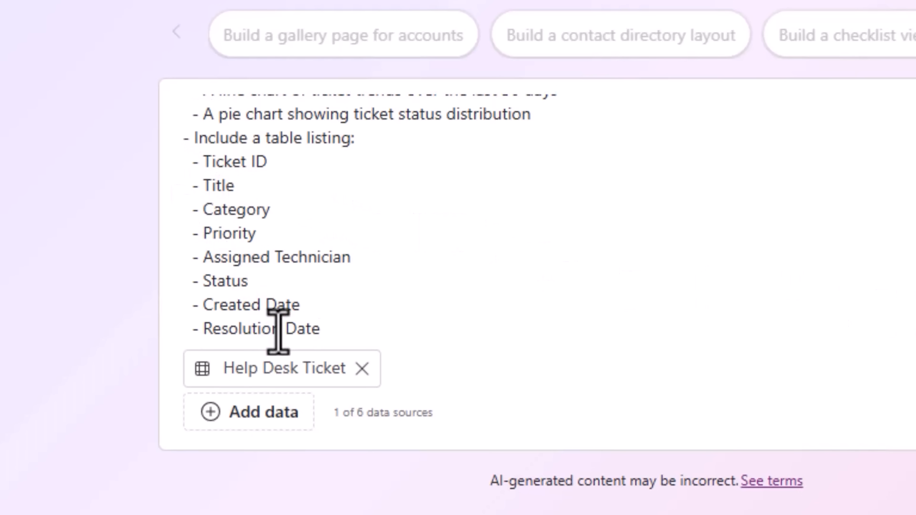
pyautogui.scroll(3)
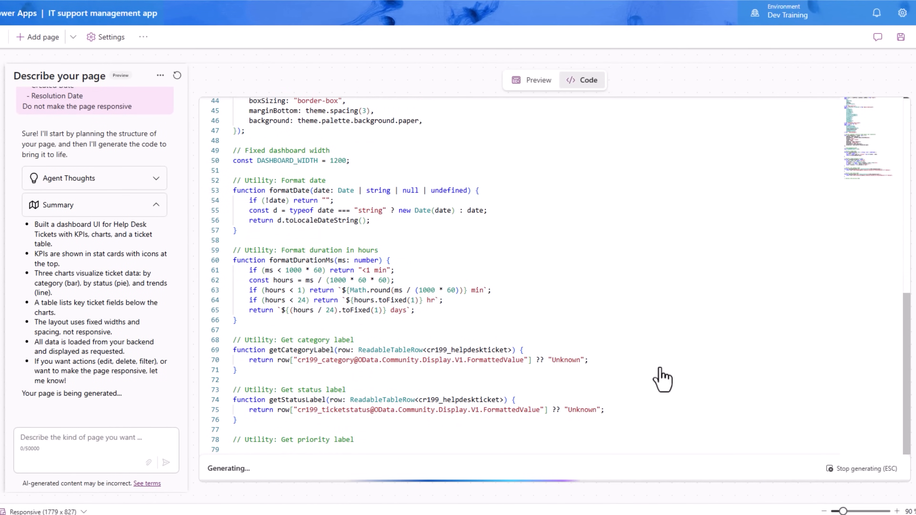
# - Follow the generated page code to completion and preview the Help Desk Dashboard with six KPI cards, three charts and ticket list
pyautogui.scroll(-3)
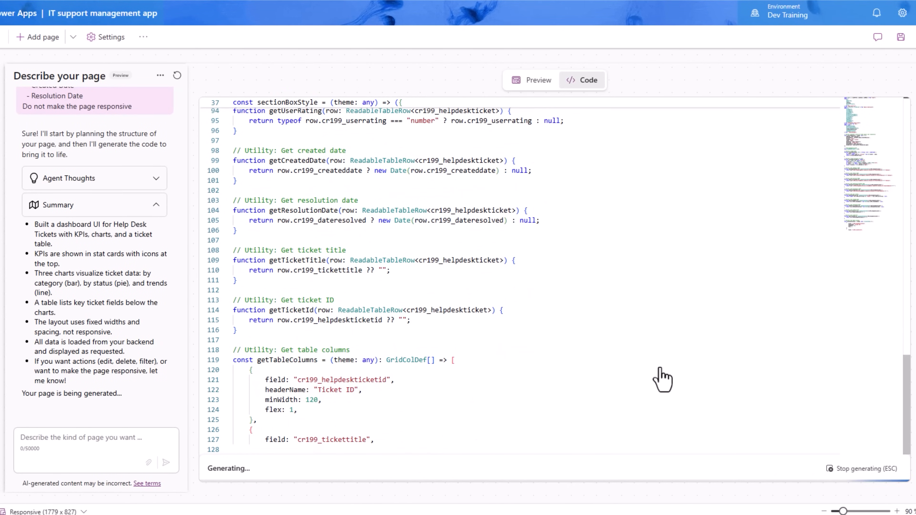
pyautogui.scroll(-3)
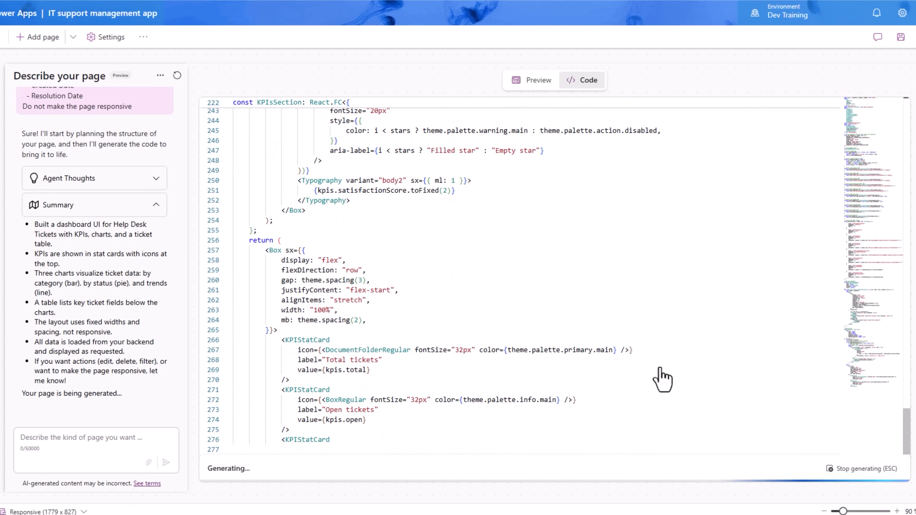
pyautogui.scroll(-3)
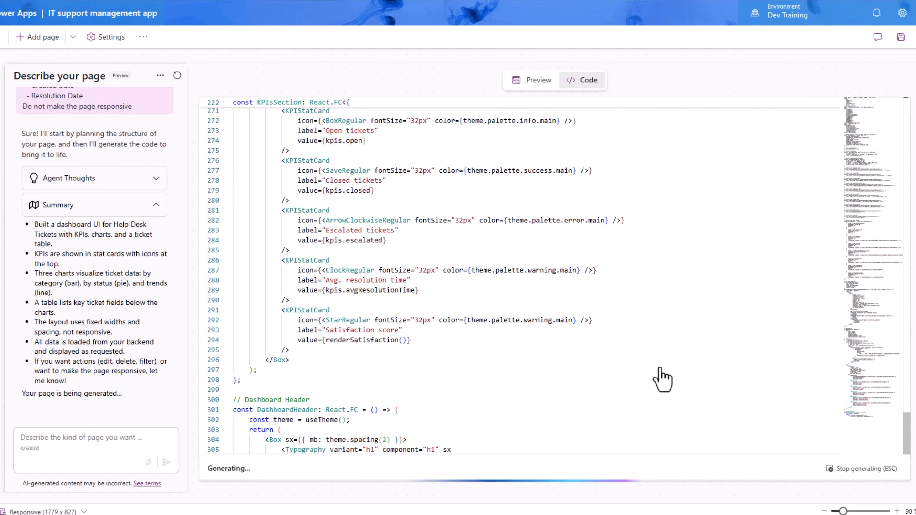
pyautogui.scroll(-3)
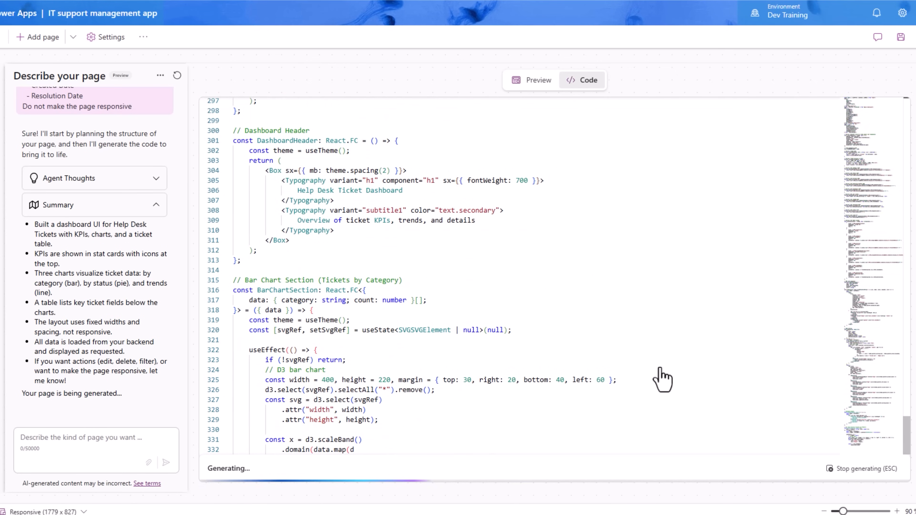
pyautogui.scroll(-3)
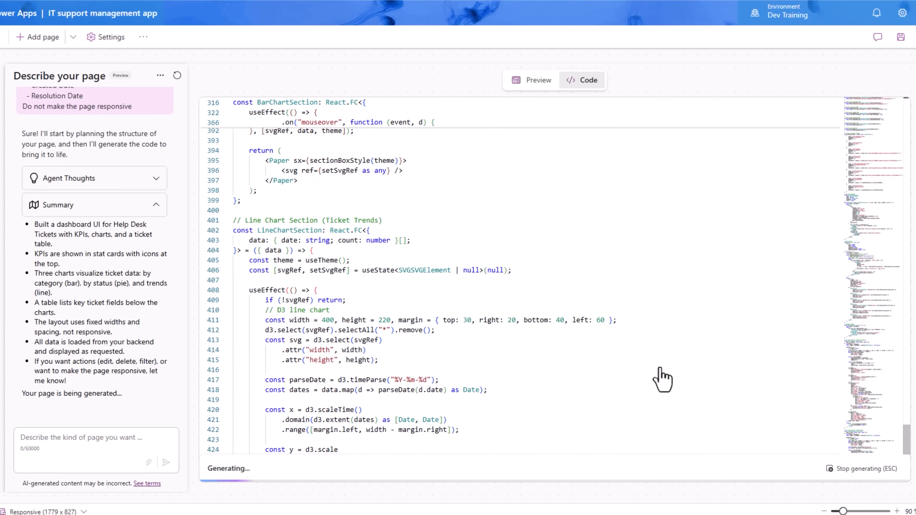
pyautogui.scroll(-3)
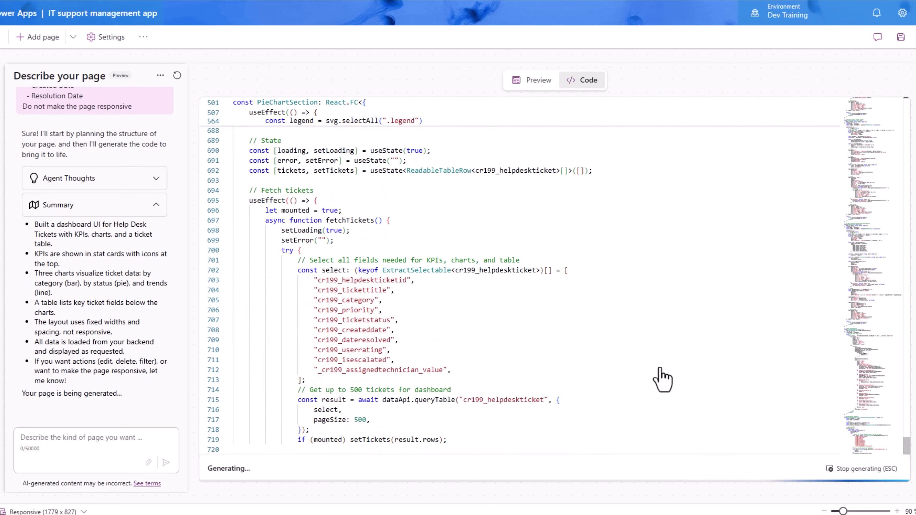
pyautogui.click(531, 81)
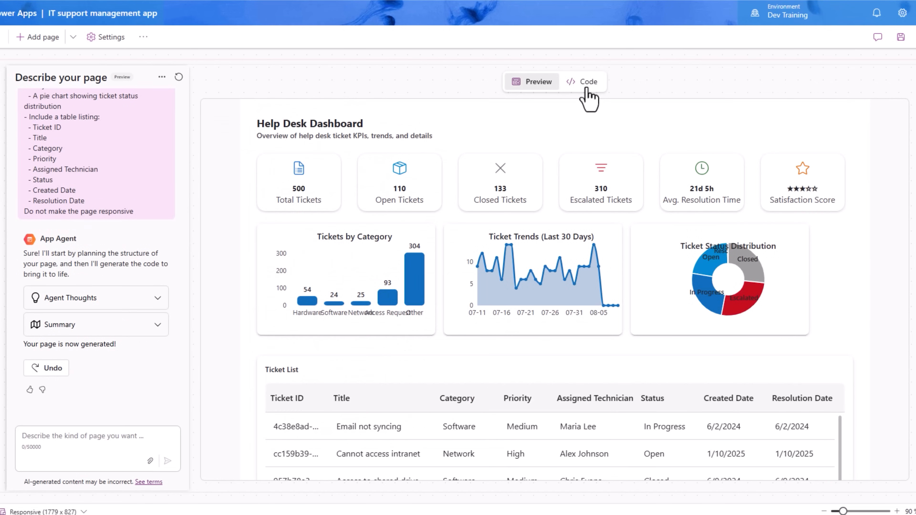
# - Inspect the generated page's read-only source code in the Code view
pyautogui.click(585, 81)
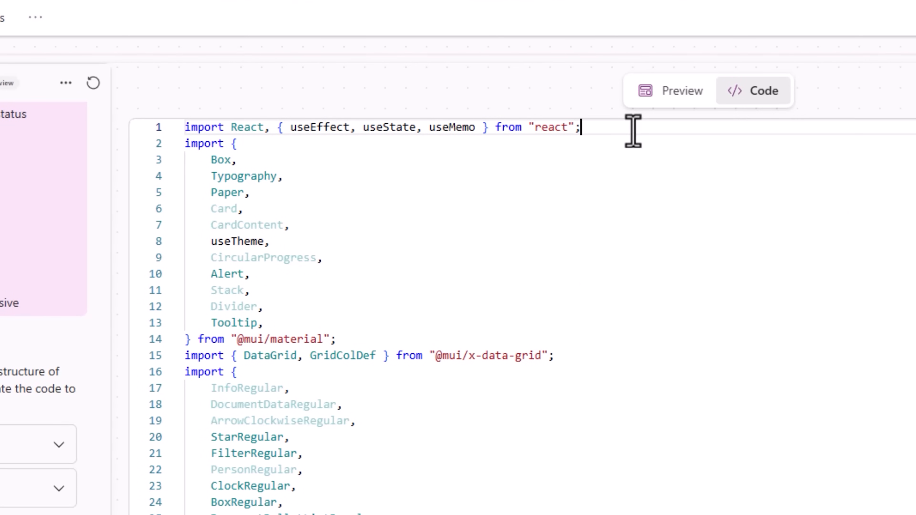
pyautogui.scroll(-3)
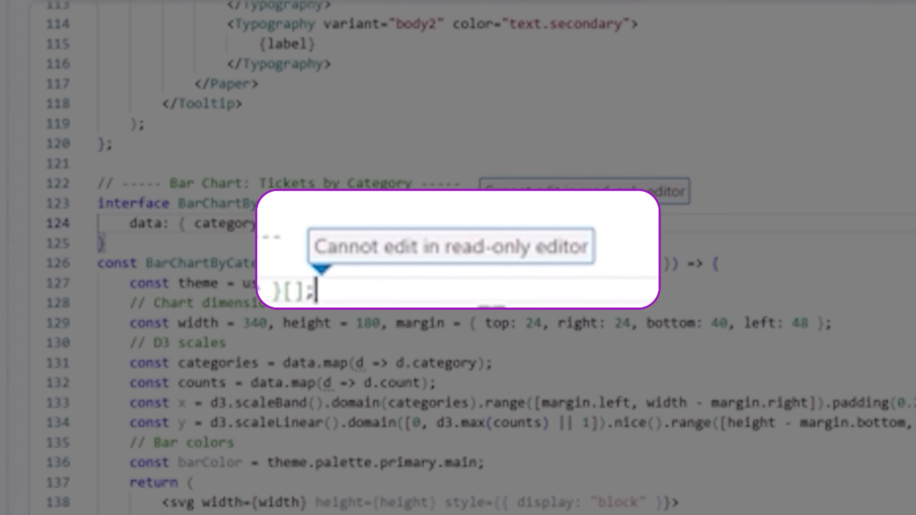
pyautogui.moveTo(450, 295)
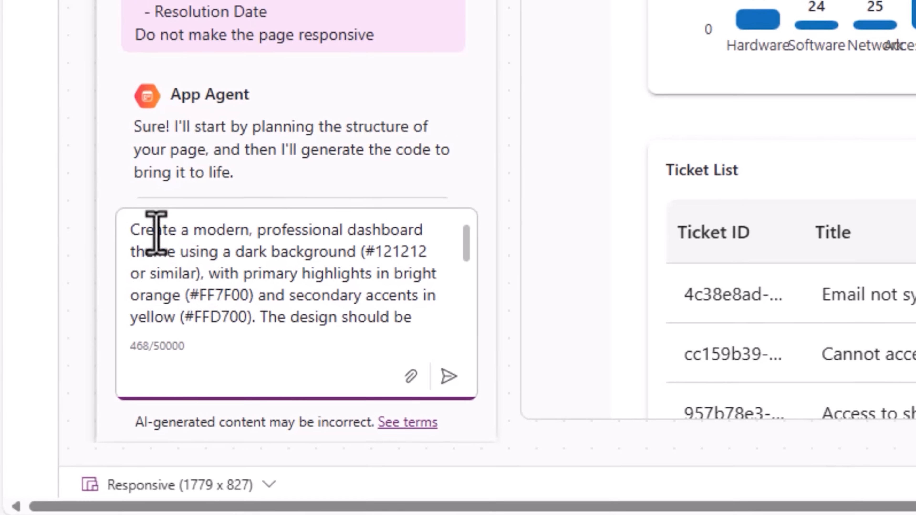
# - Review and send the dark theme request with bright orange highlights and yellow accents to the App Agent
pyautogui.scroll(3)
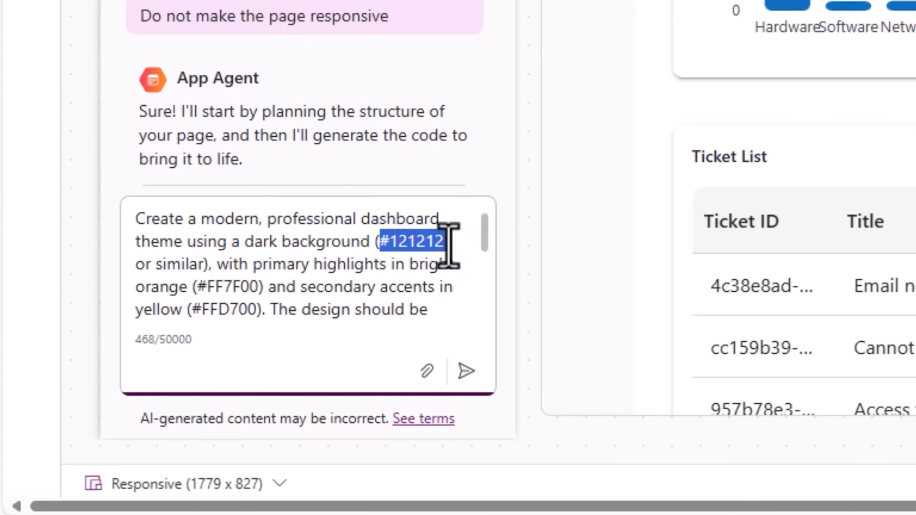
pyautogui.moveTo(482, 245)
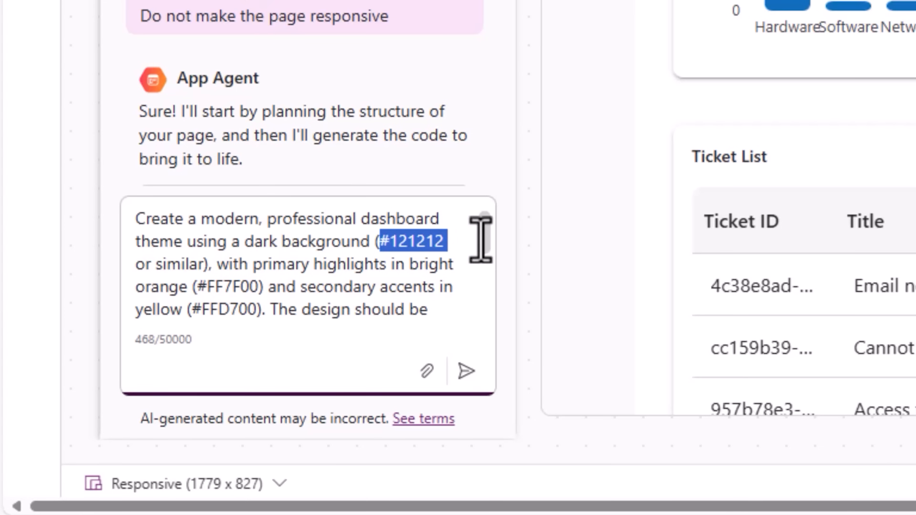
pyautogui.scroll(-3)
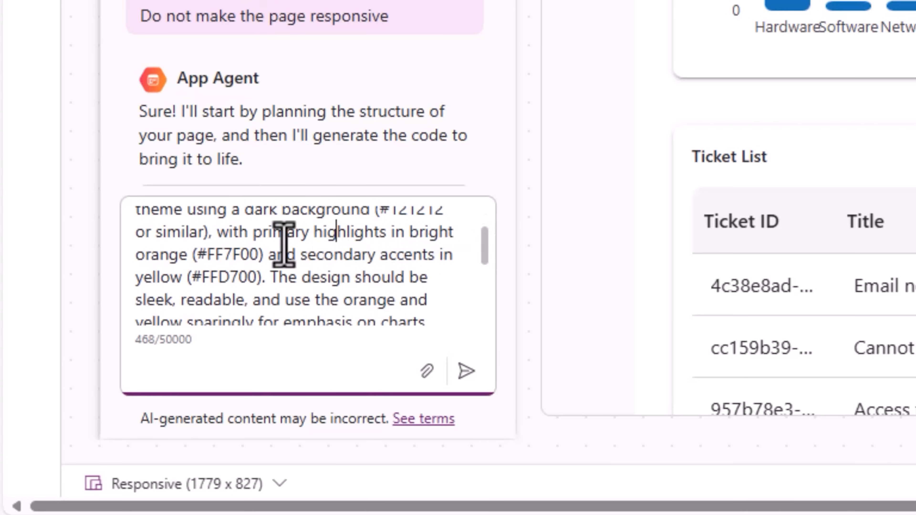
pyautogui.moveTo(401, 287)
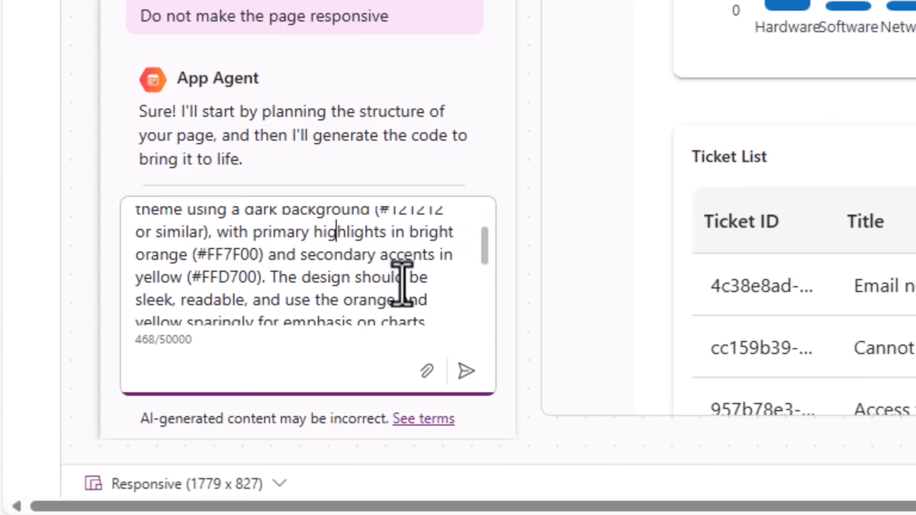
pyautogui.scroll(-3)
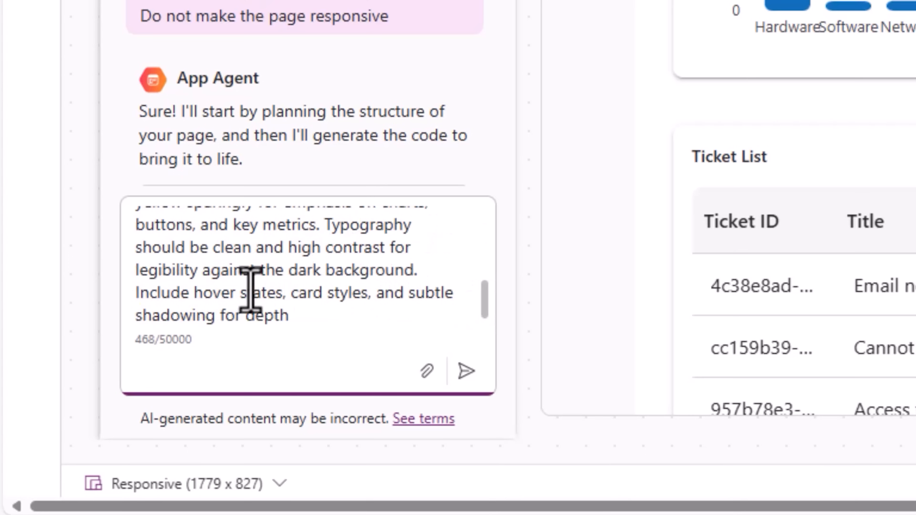
pyautogui.click(466, 371)
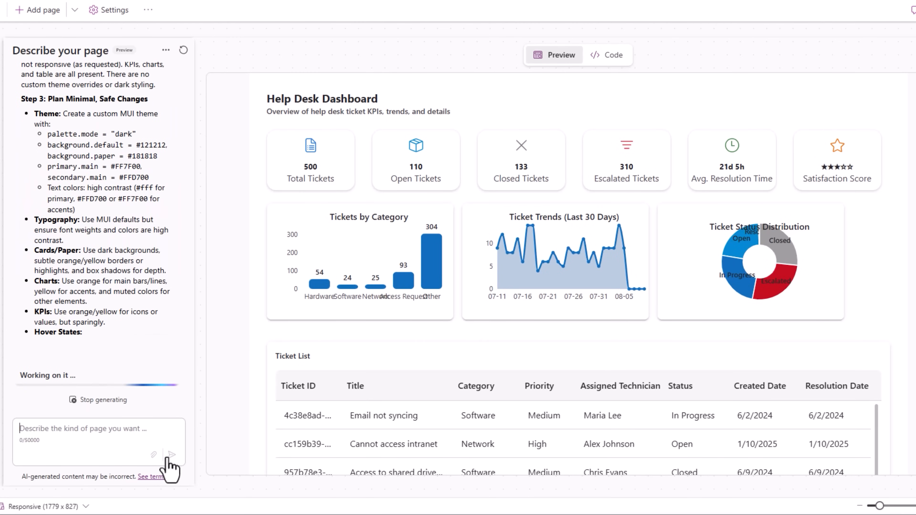
# - Watch the theme code generate, then preview the restyled dark dashboard with orange and yellow accents
pyautogui.click(607, 55)
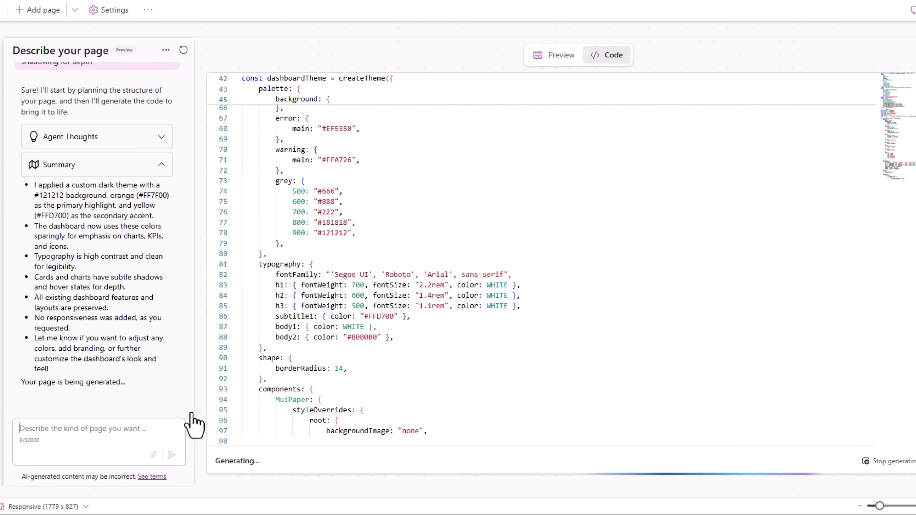
pyautogui.click(554, 54)
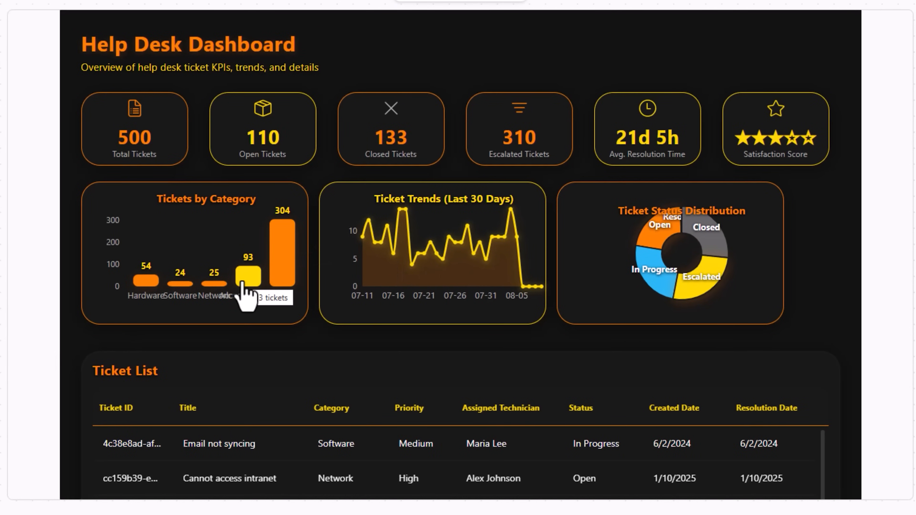
pyautogui.moveTo(395, 255)
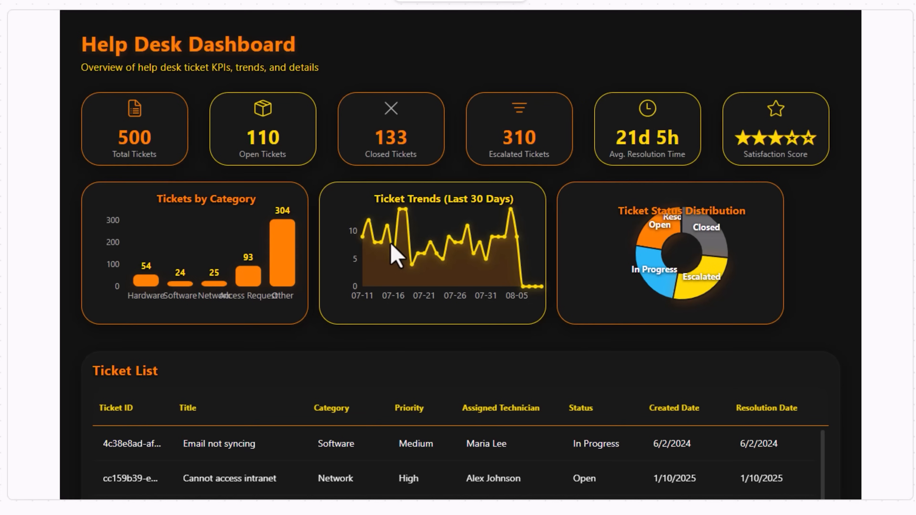
pyautogui.moveTo(422, 226)
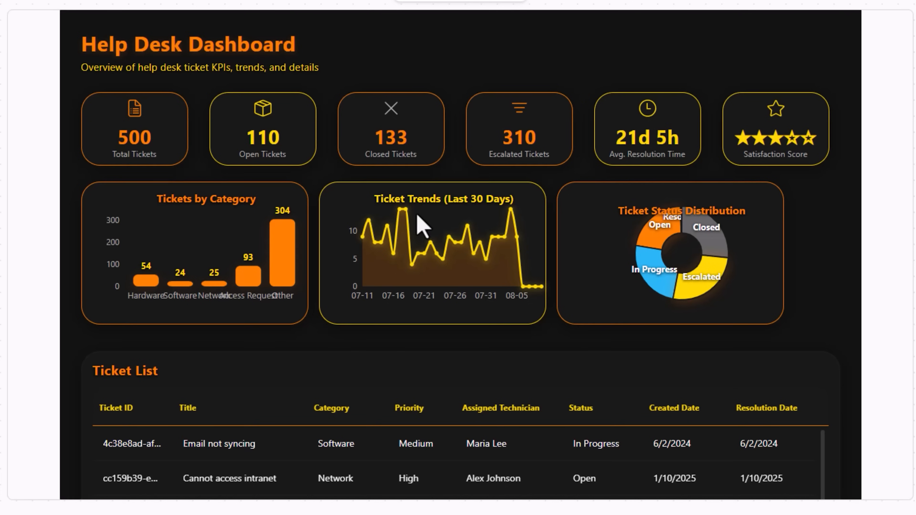
pyautogui.moveTo(419, 350)
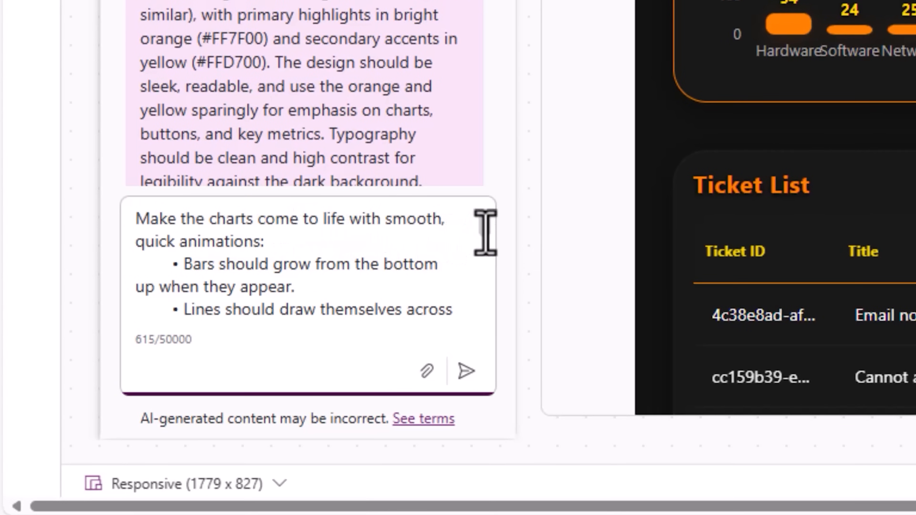
# - Finish the animation prompt with 'avoid big movements for people who prefer less motion.'
pyautogui.scroll(-3)
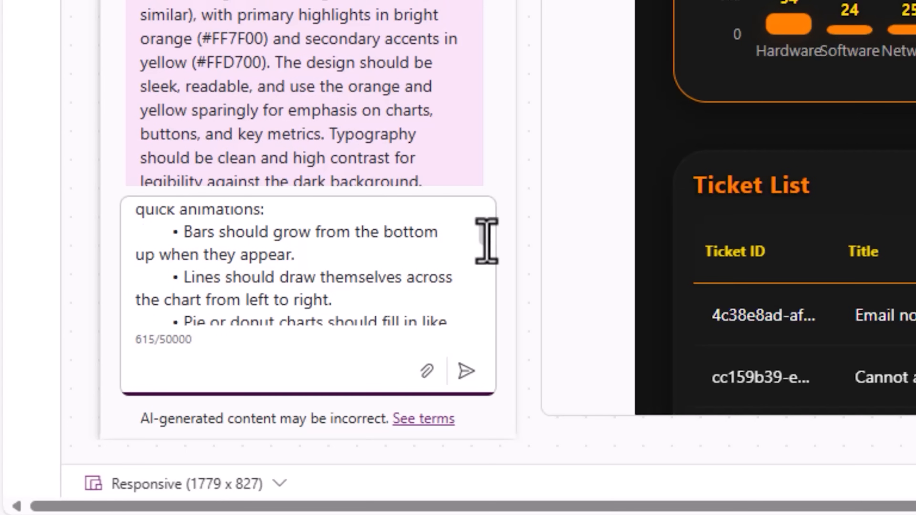
pyautogui.scroll(-3)
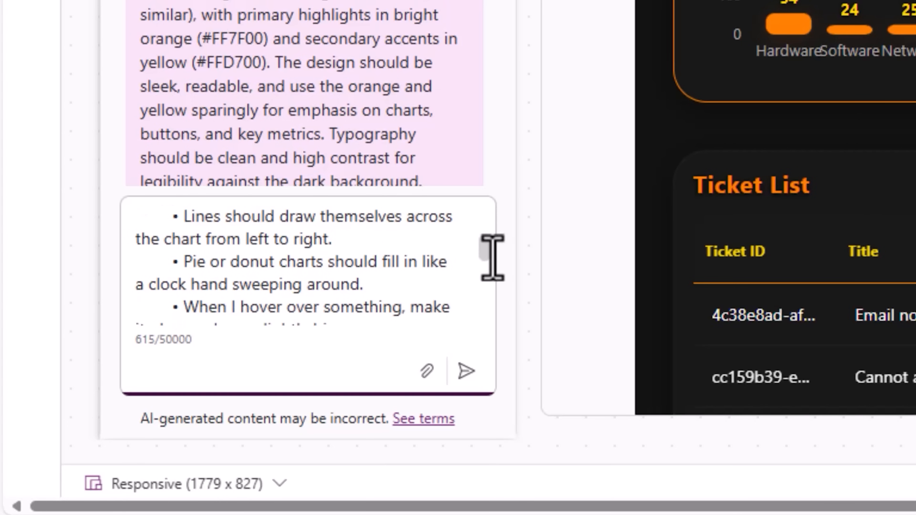
pyautogui.scroll(-3)
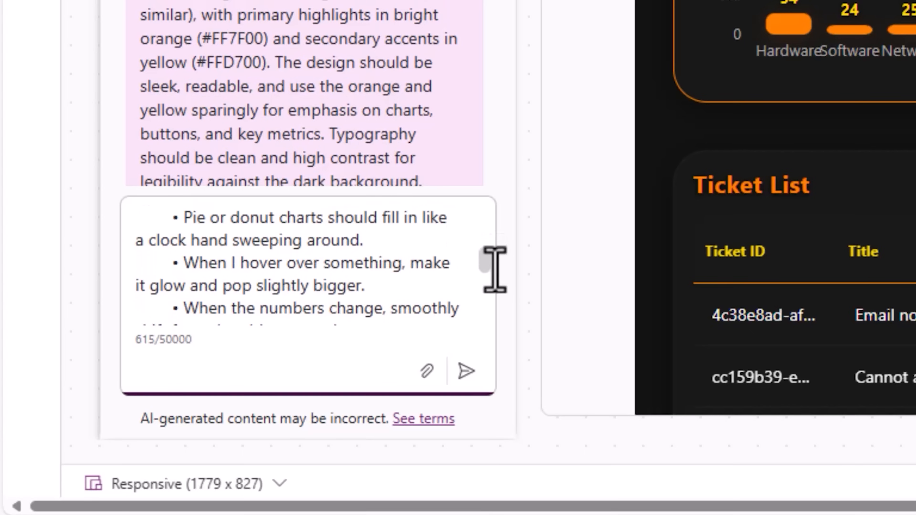
pyautogui.scroll(-3)
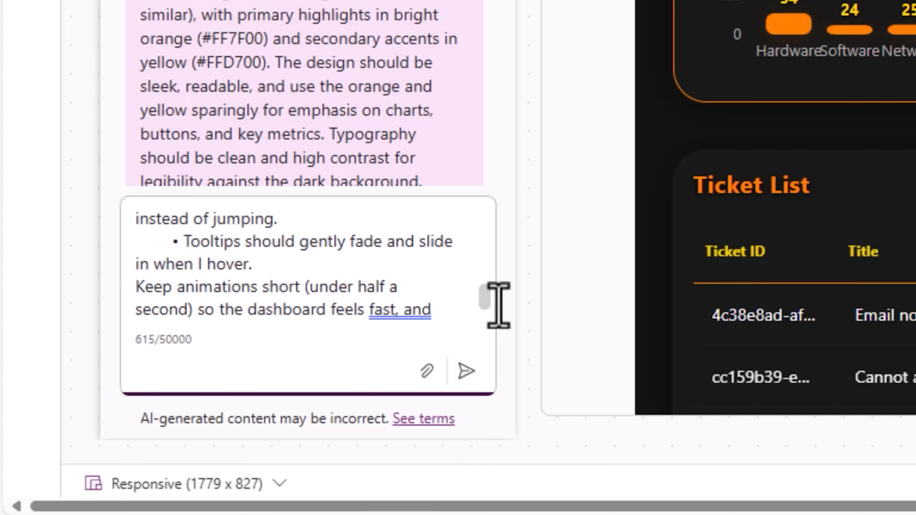
pyautogui.write('avoid big movements for people who prefer less motion.')
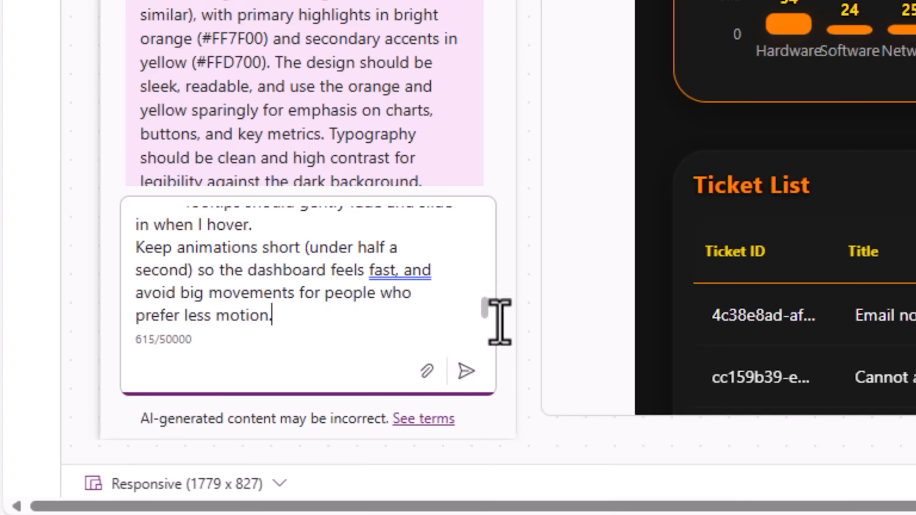
pyautogui.moveTo(466, 370)
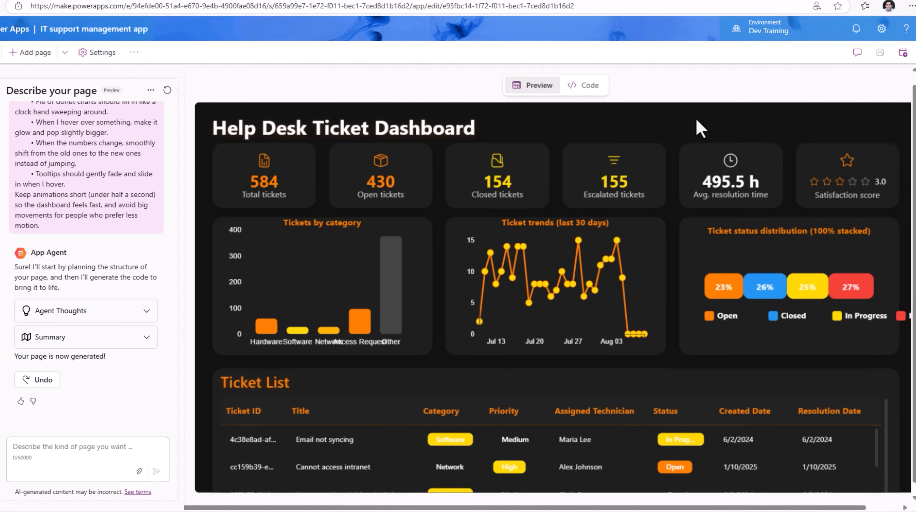
# - Try the glow and value tooltip hover effect on the Access Request category bar
pyautogui.click(538, 86)
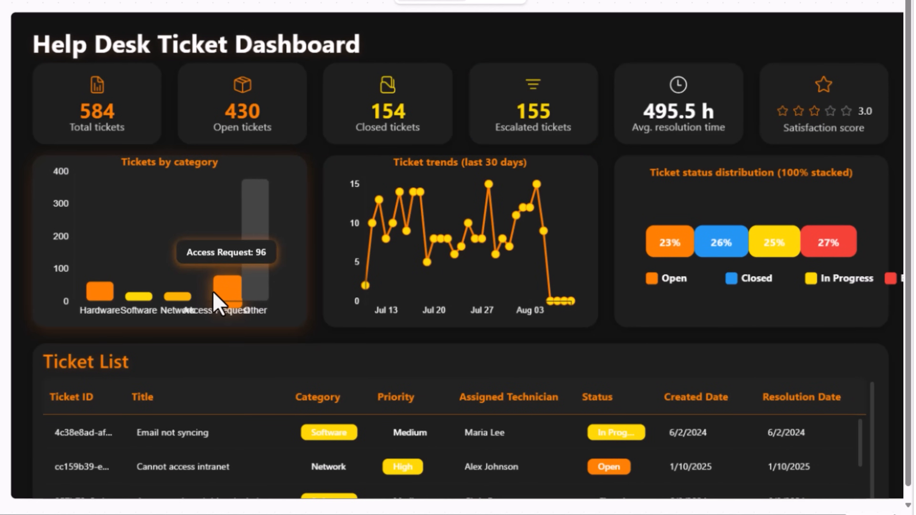
pyautogui.moveTo(400, 195)
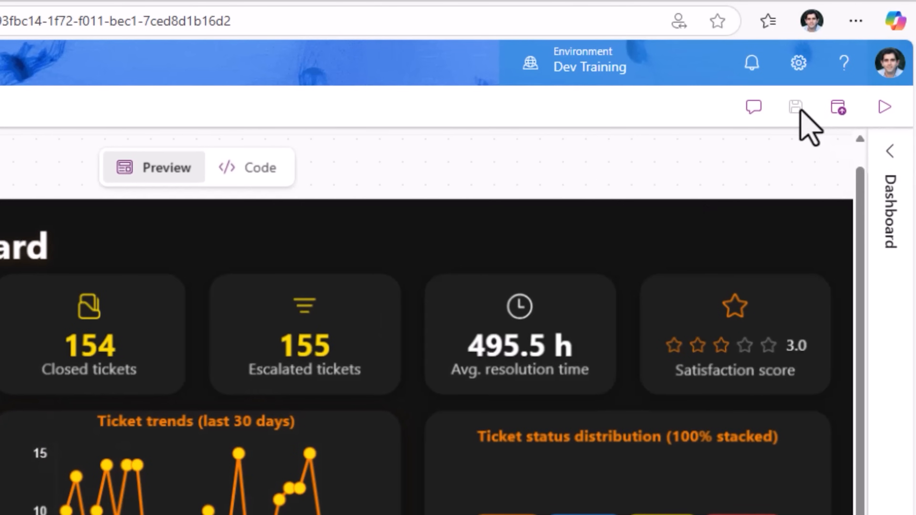
pyautogui.moveTo(885, 106)
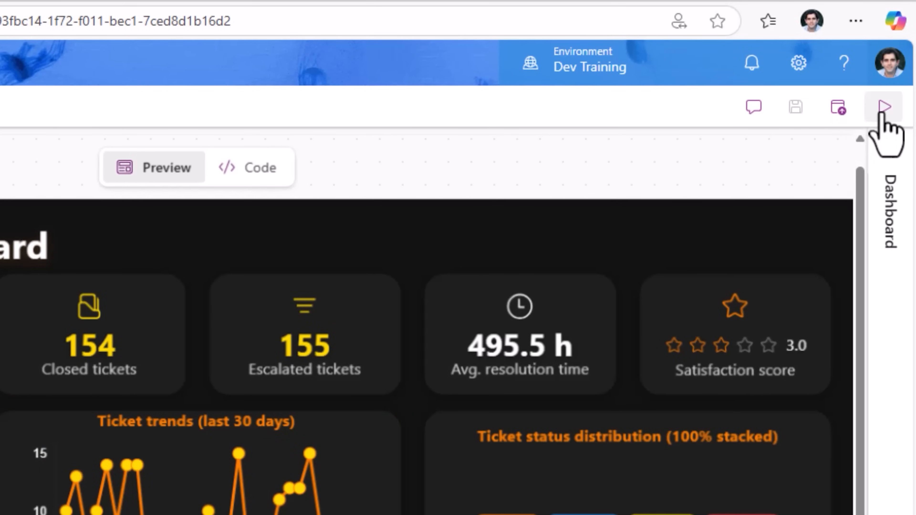
# - Run the app so the animated Help Desk Ticket Dashboard opens live in the browser
pyautogui.click(884, 107)
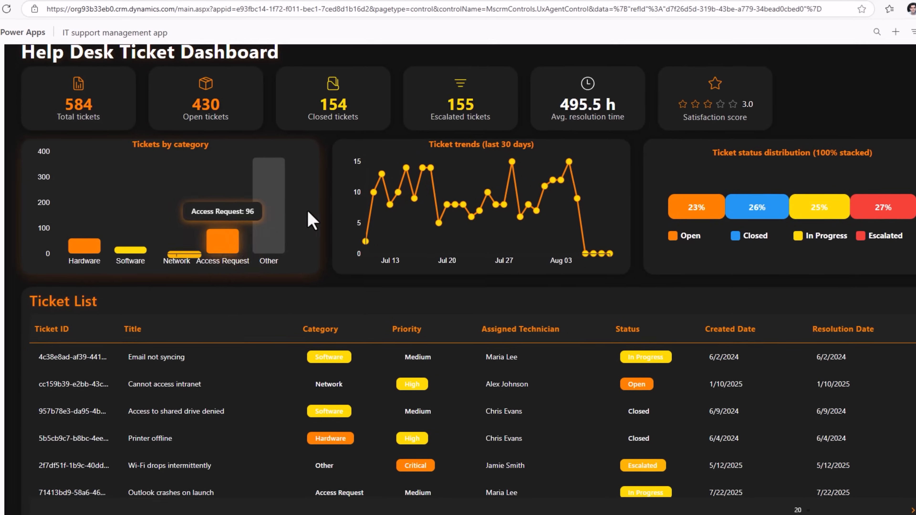
pyautogui.moveTo(664, 196)
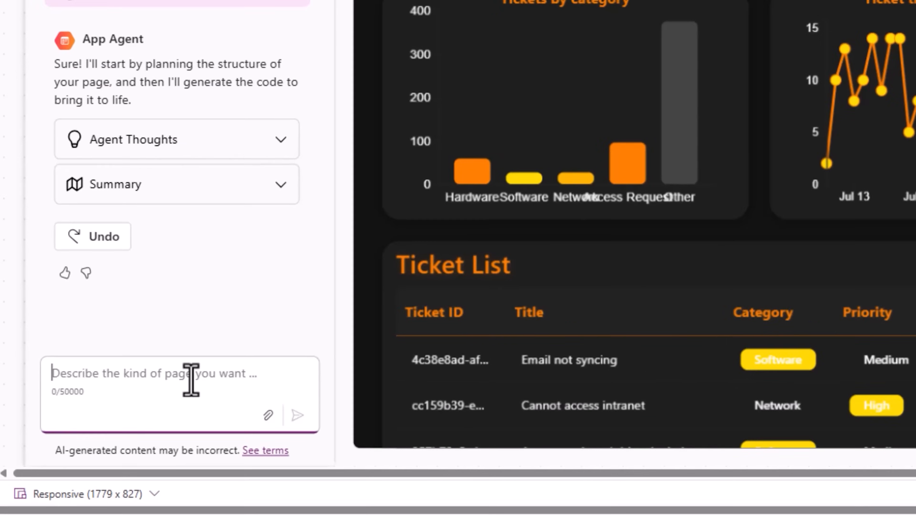
# - Draft the prompt 'Create interactive charts - When the user clicks or selects a part of a chart...' to filter the ticket table
pyautogui.write('Create interactive charts - When the user clicks or selects a part of a chart (e.g., a bar, slice, or line point), it should filter the tickets table below to only show the tickets that match that chart selection')
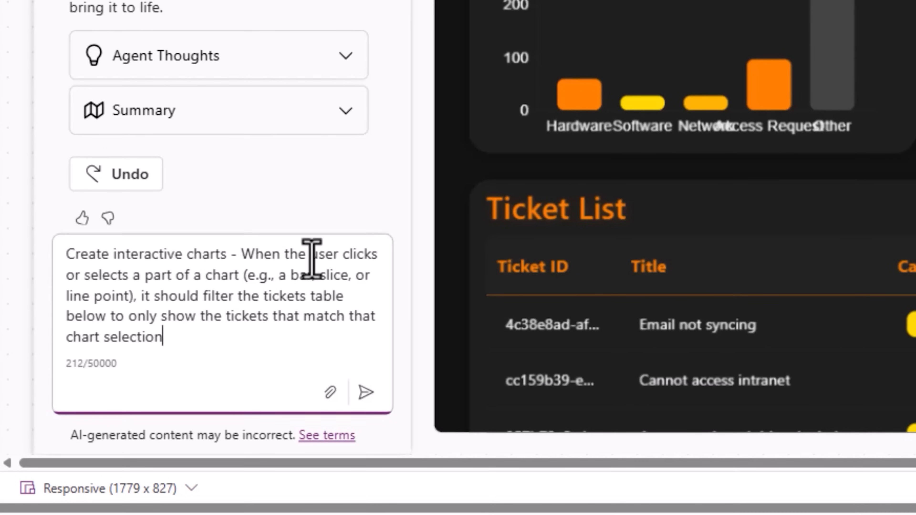
pyautogui.moveTo(158, 287)
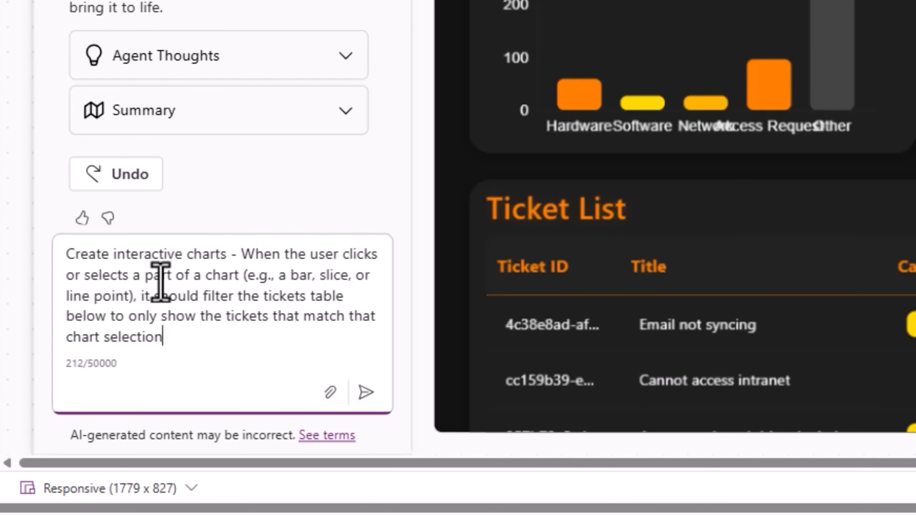
pyautogui.moveTo(201, 336)
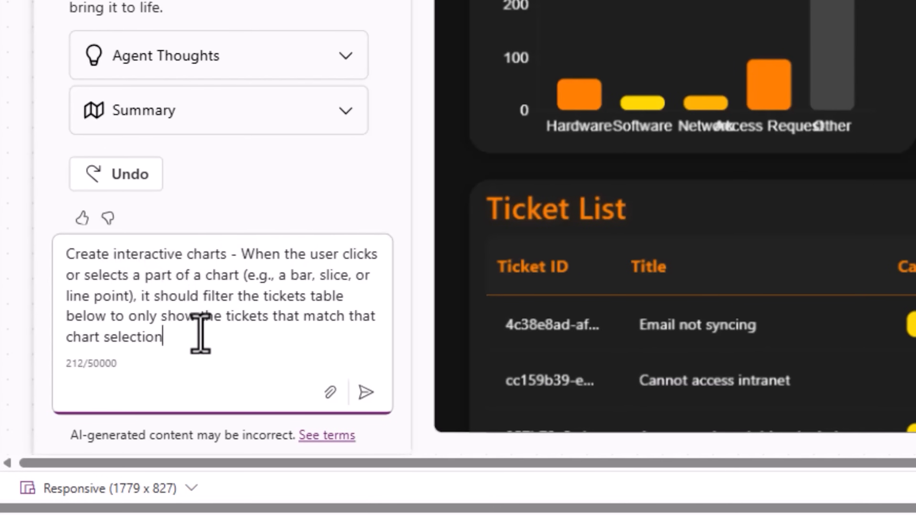
pyautogui.moveTo(596, 268)
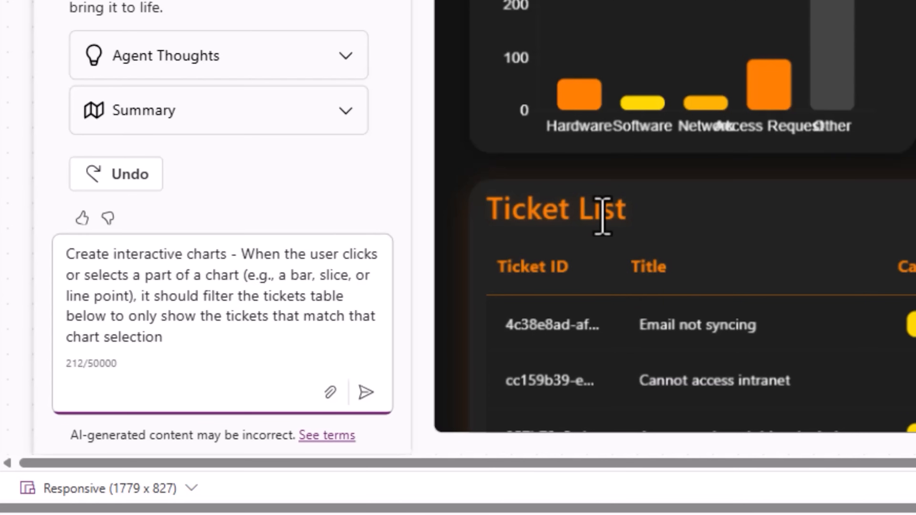
pyautogui.moveTo(366, 392)
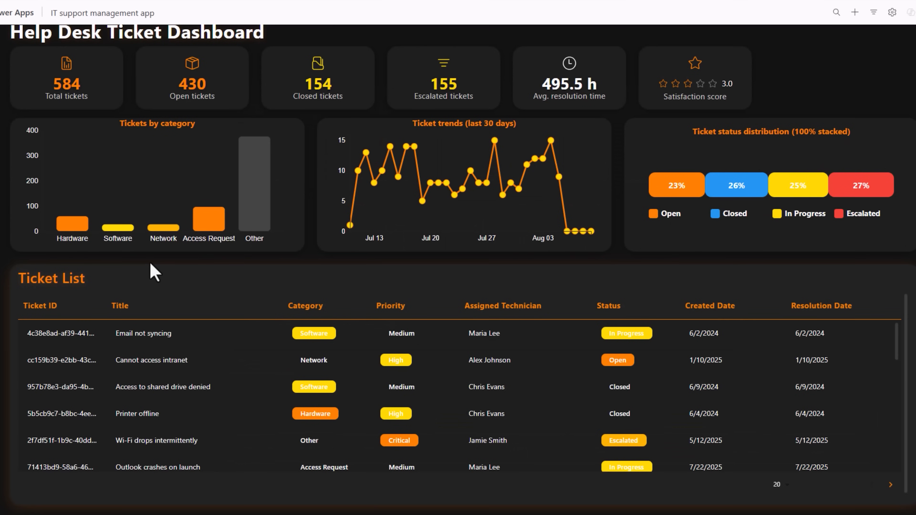
pyautogui.moveTo(72, 229)
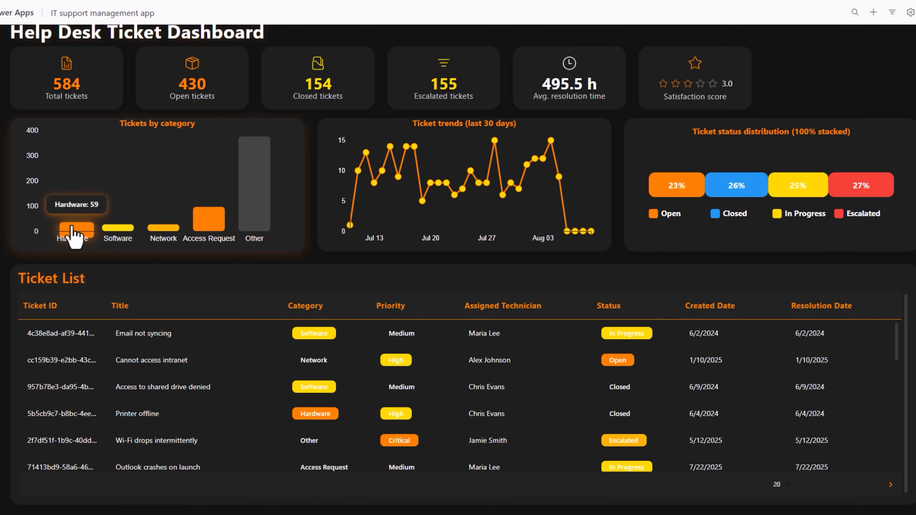
# - Select the Hardware bar in Tickets by category to filter the Ticket List to 59 Hardware tickets
pyautogui.click(75, 226)
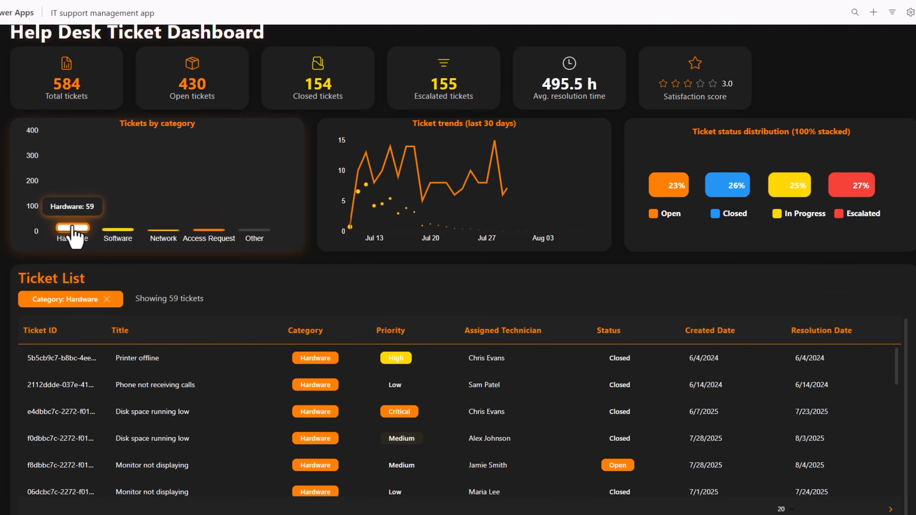
pyautogui.click(71, 227)
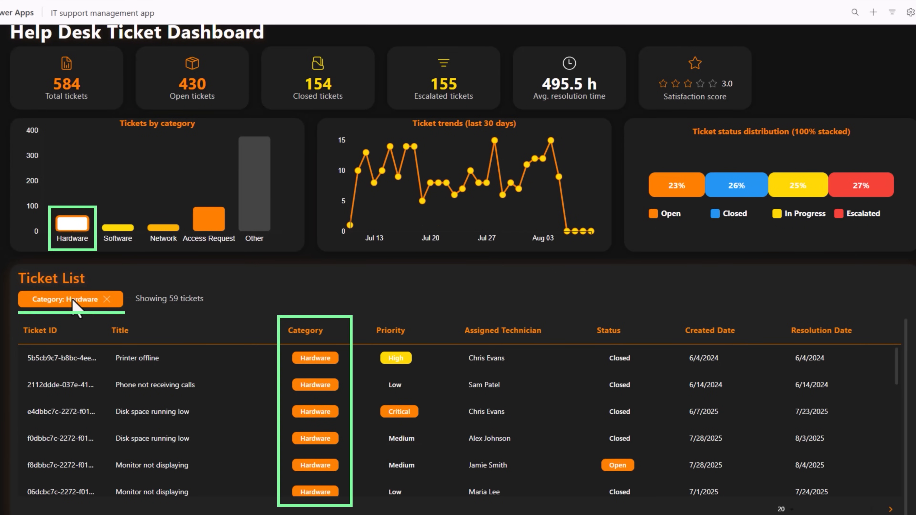
pyautogui.moveTo(341, 414)
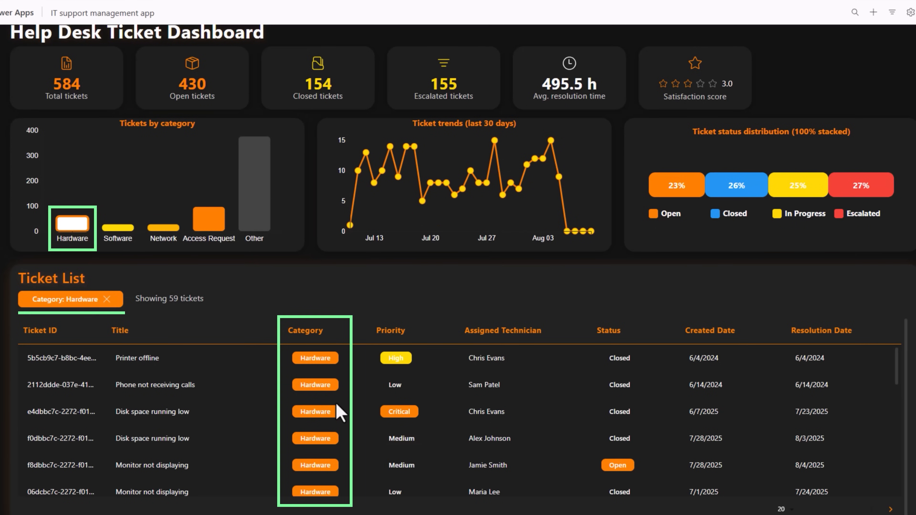
pyautogui.moveTo(340, 417)
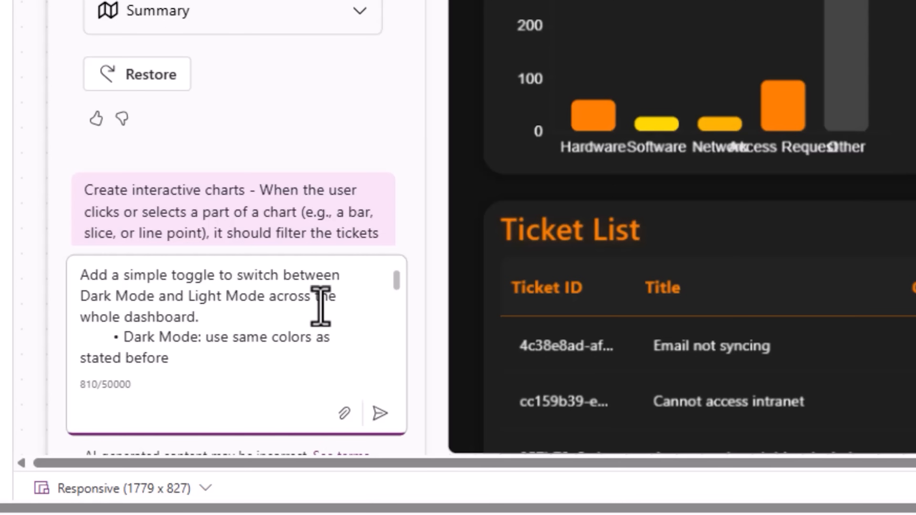
pyautogui.moveTo(380, 415)
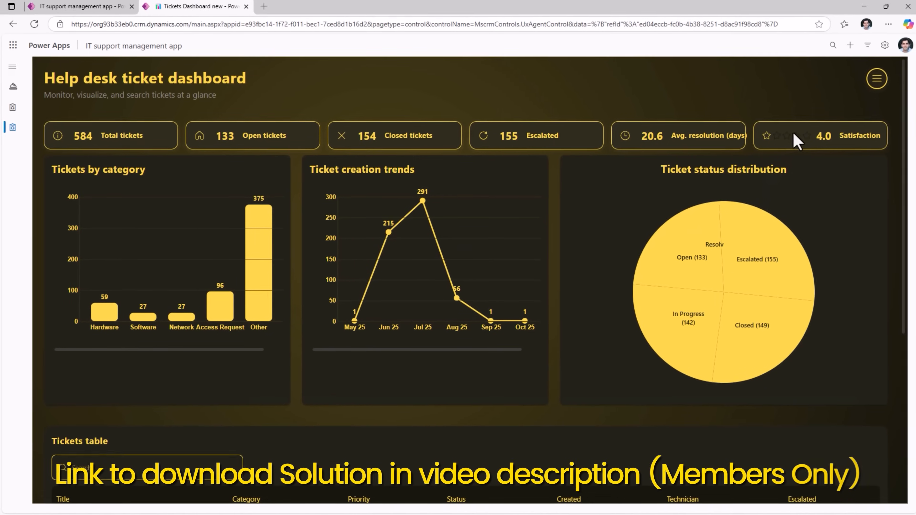
pyautogui.moveTo(876, 78)
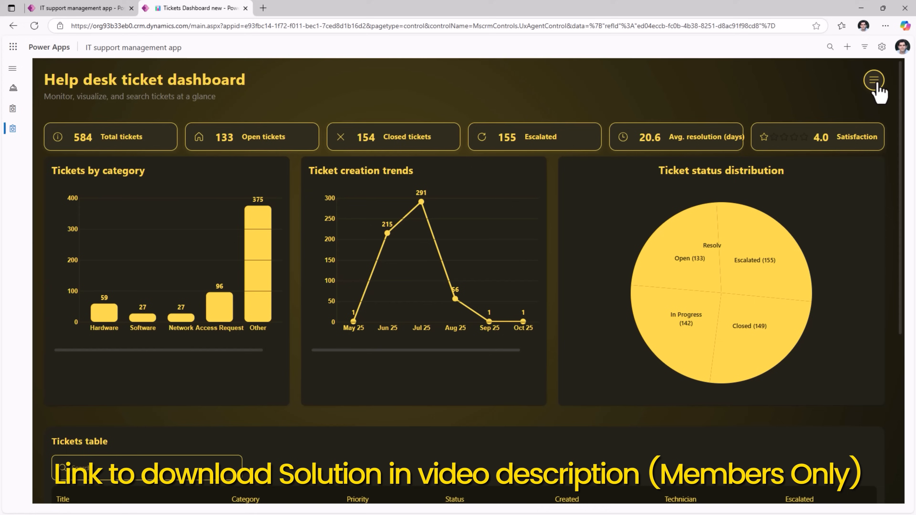
# - Toggle the dashboard theme dark→light→dark→light, leaving the light version showing
pyautogui.click(872, 80)
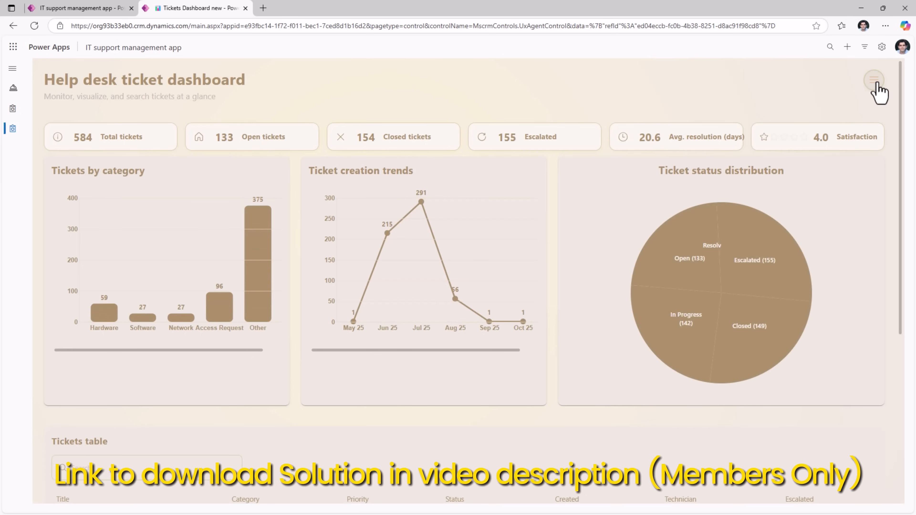
pyautogui.click(873, 81)
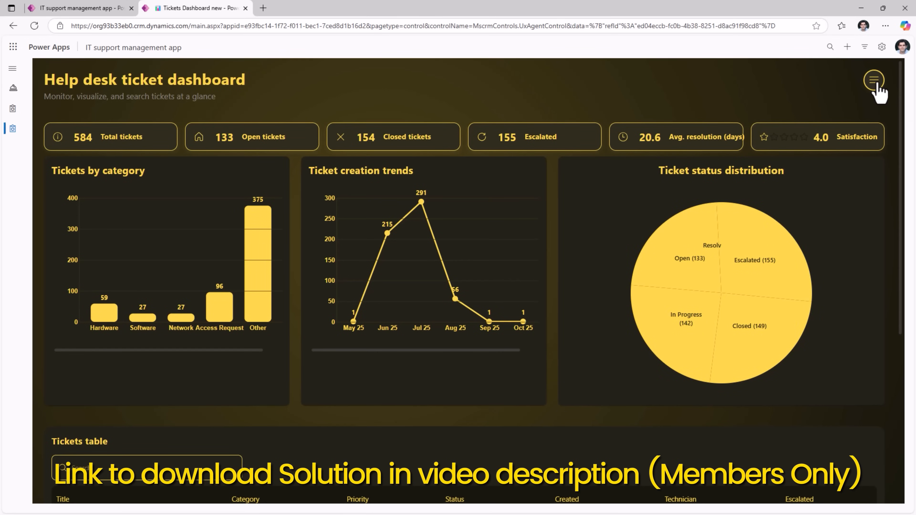
pyautogui.click(873, 81)
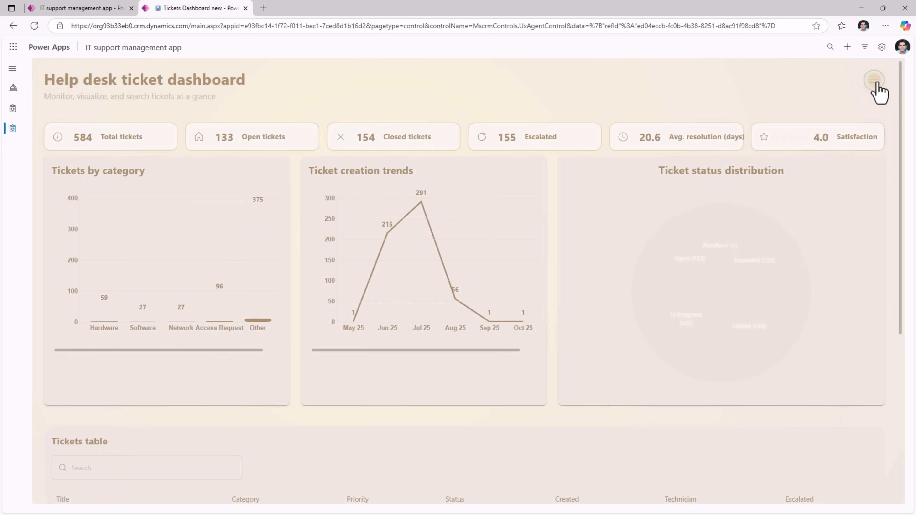